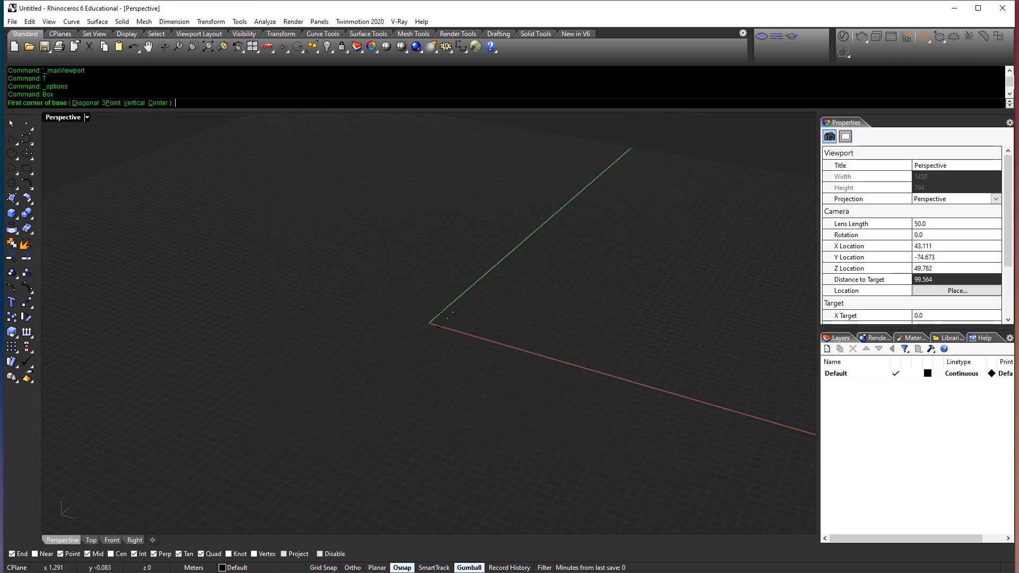
# Start the box at the origin with a 2.5 m square footprint
pyautogui.click(431, 322)
pyautogui.write('2.5')
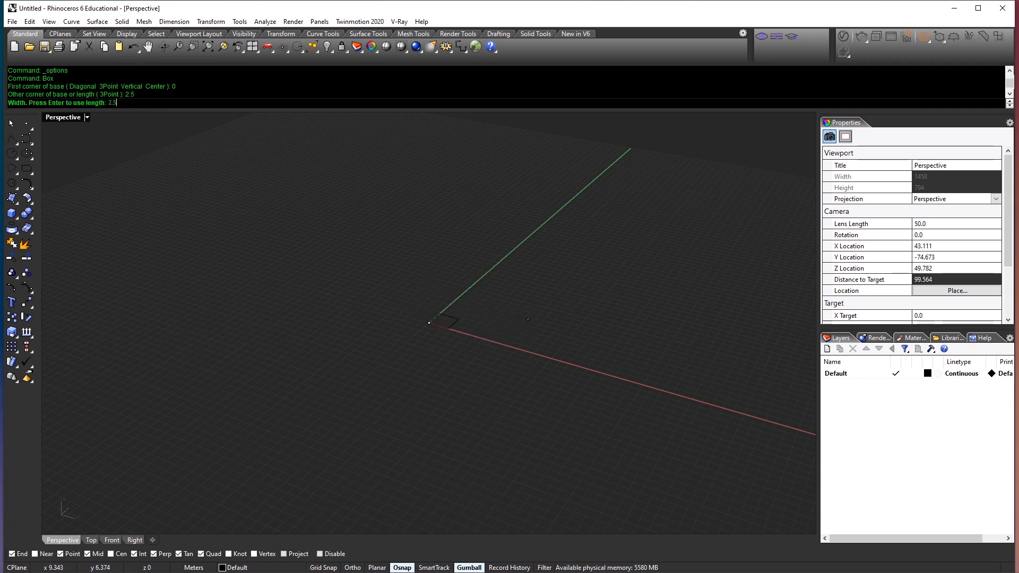
pyautogui.press('Enter')
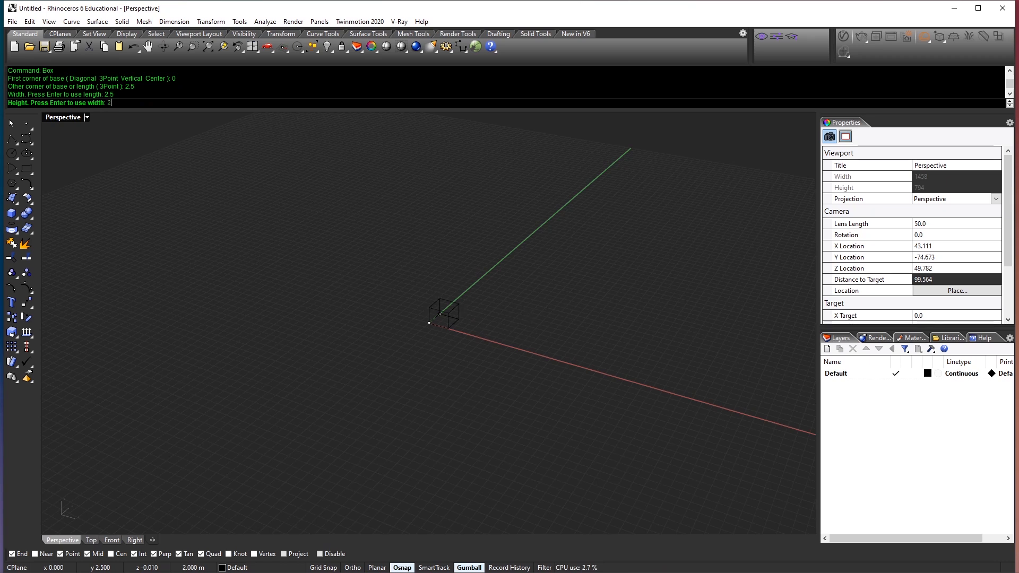
pyautogui.write('2.5')
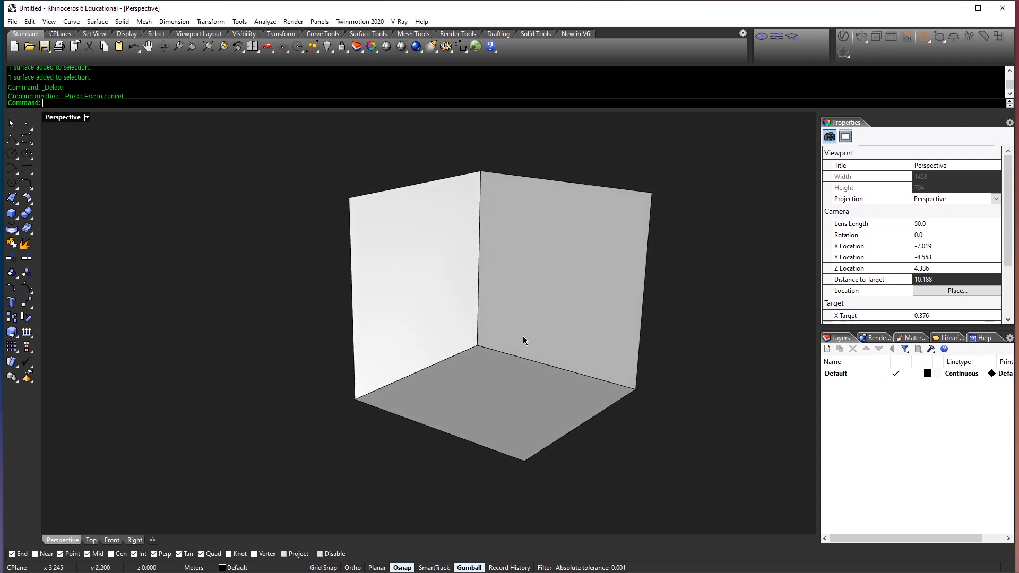
pyautogui.moveTo(525, 340); pyautogui.dragTo(676, 373)
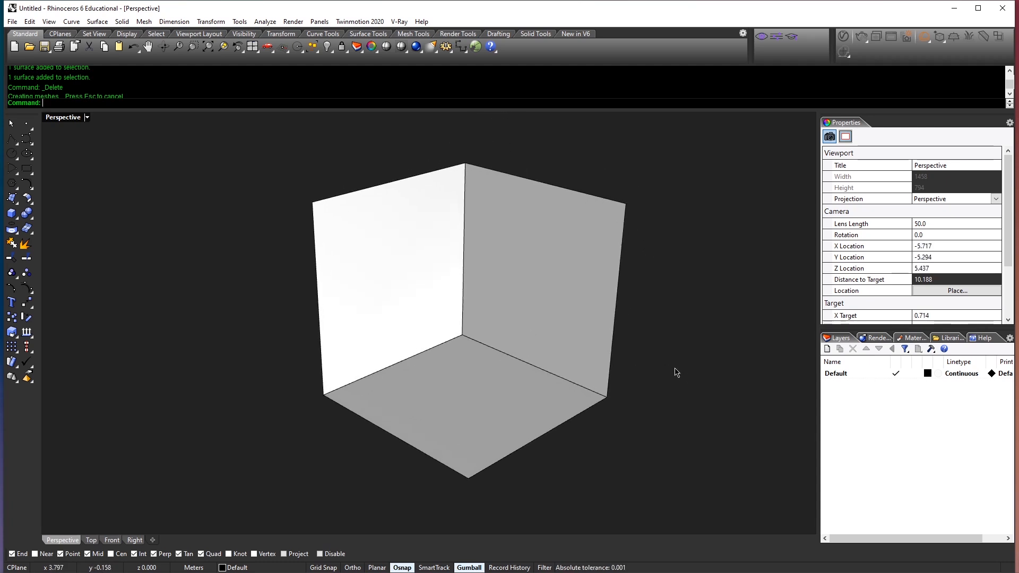
pyautogui.moveTo(595, 375)
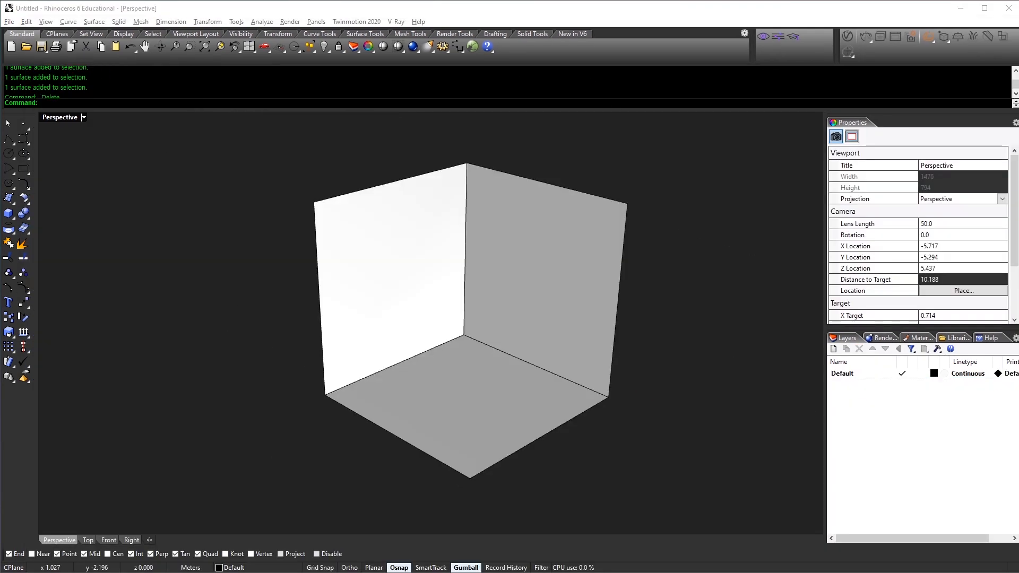
pyautogui.press('ctrl+v')
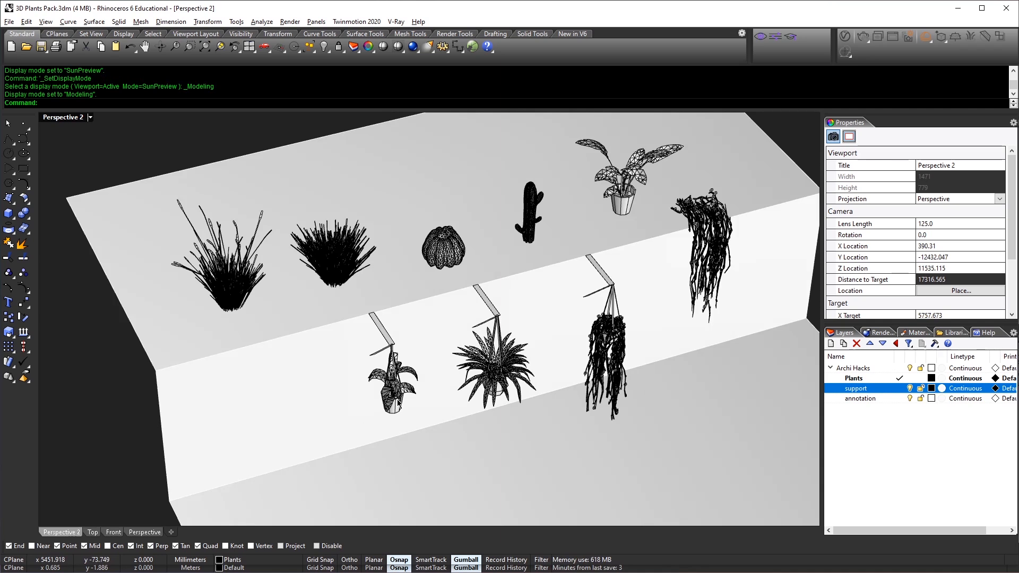
pyautogui.moveTo(517, 301)
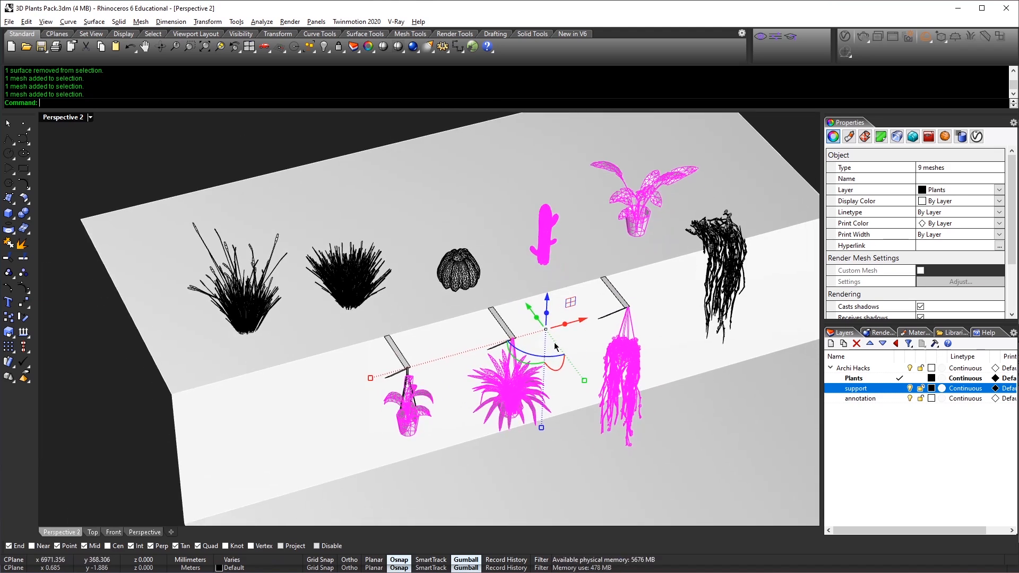
# Copy the selected plants from the 3D Plants Pack file
pyautogui.press('ctrl+c')
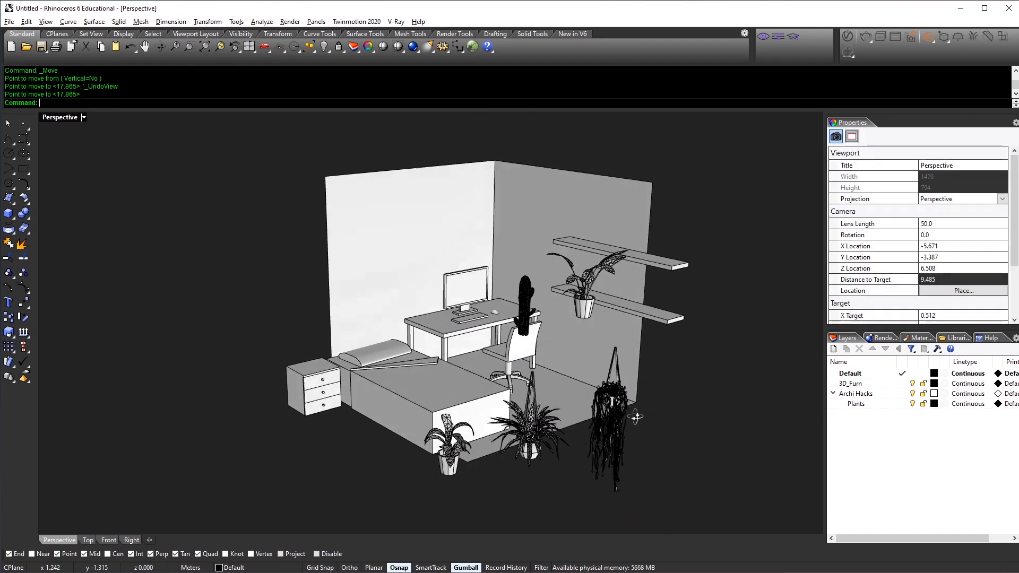
# Pick a floor plant to reposition it elsewhere in the room
pyautogui.click(850, 383)
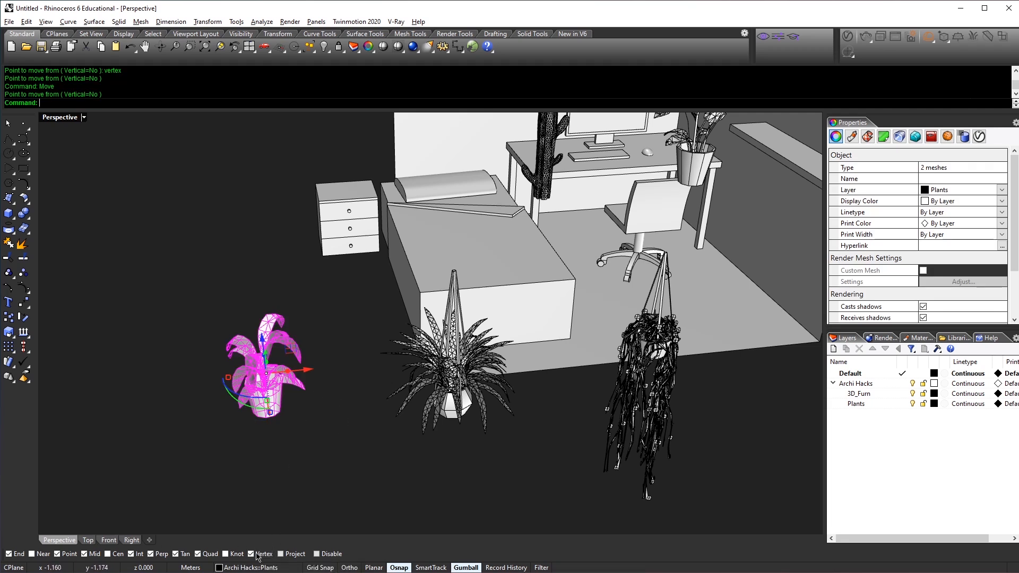
pyautogui.moveTo(277, 462)
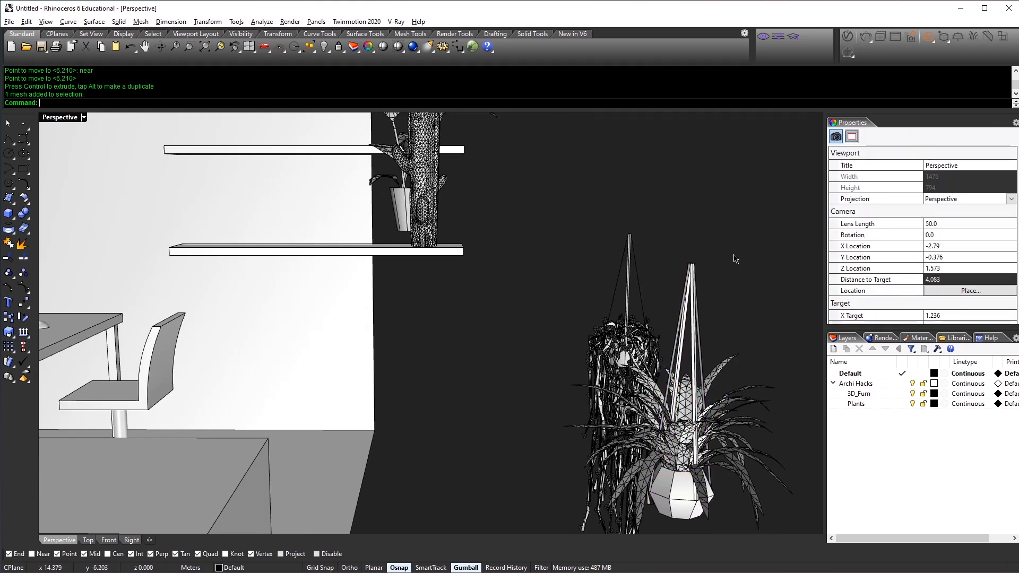
# Move the spiky plant to its new position by the desk
pyautogui.press('Delete')
pyautogui.write('M')
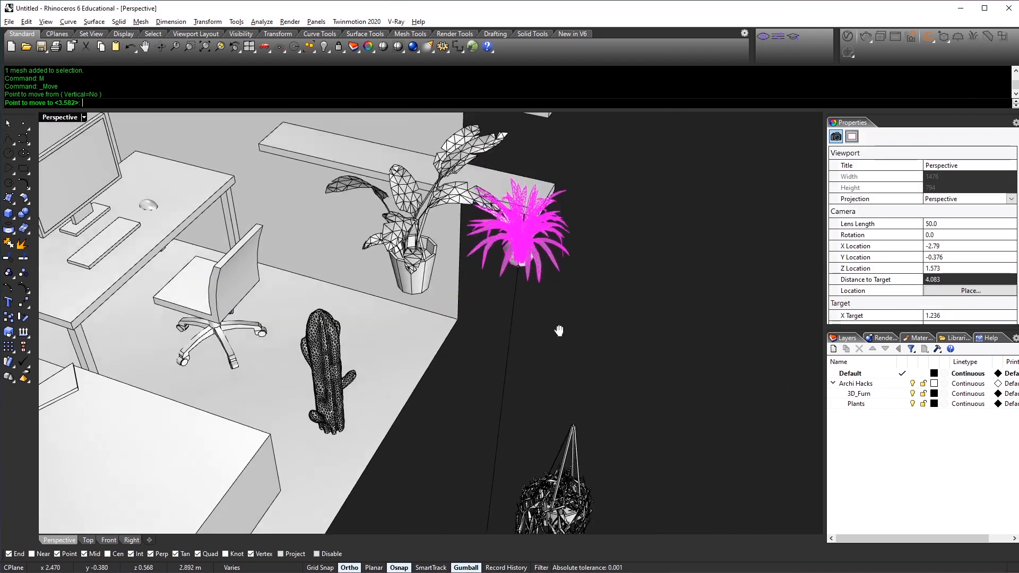
pyautogui.click(585, 344)
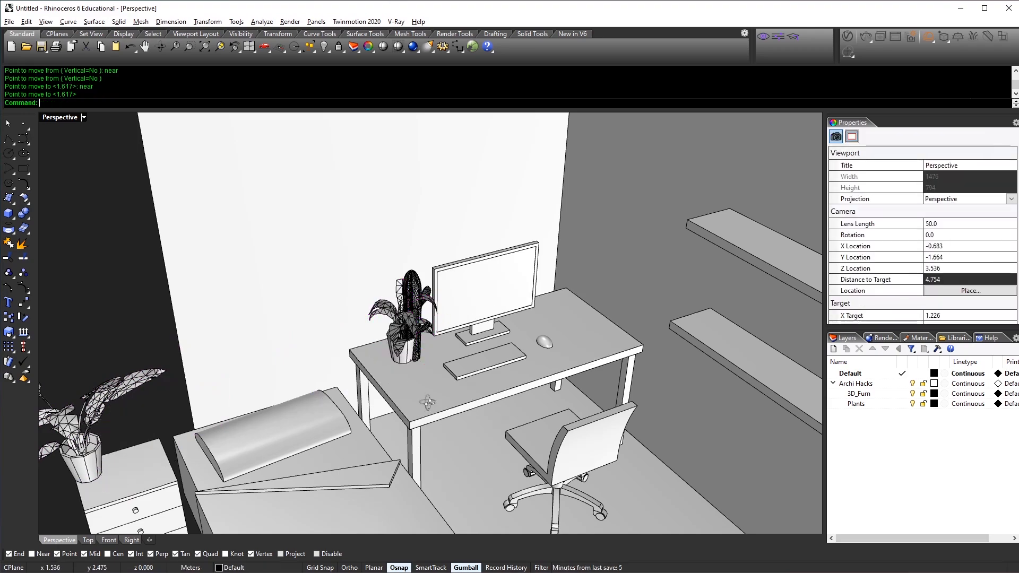
# Drag the cactus toward the desk and undo its accidental scaling
pyautogui.click(409, 293)
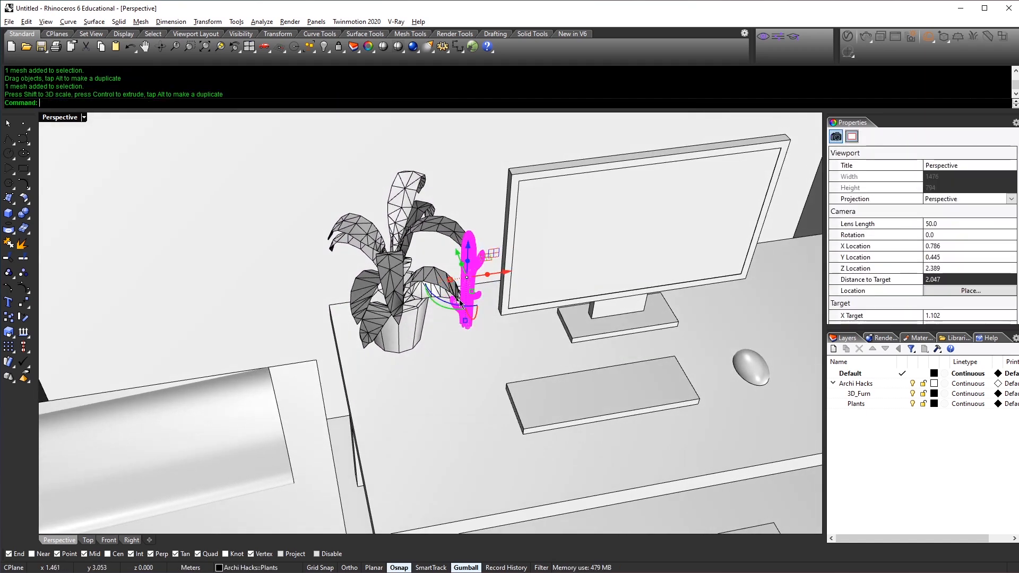
pyautogui.press('ctrl+z')
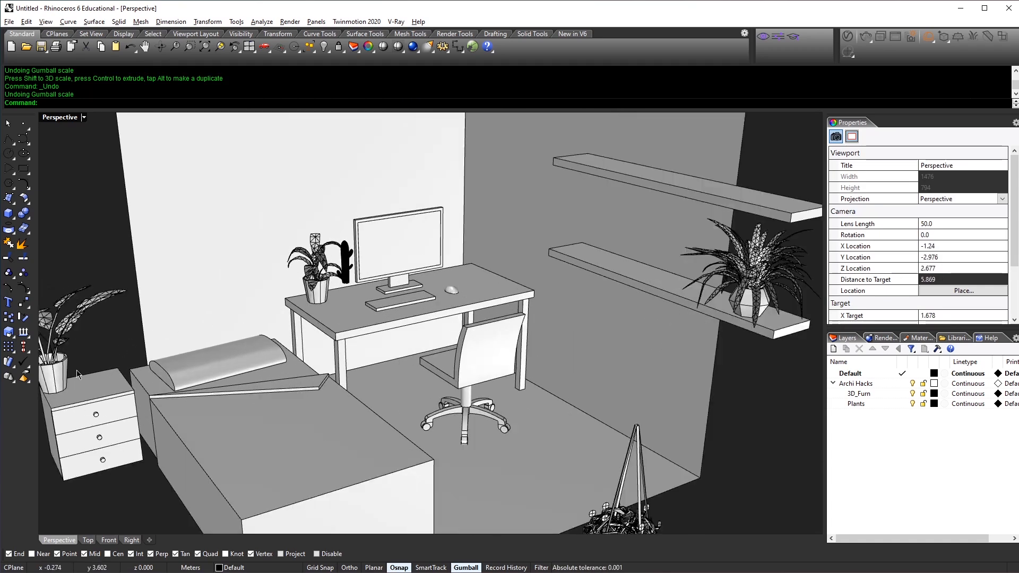
# Pick a pot and reposition it under the desk cactus
pyautogui.click(311, 273)
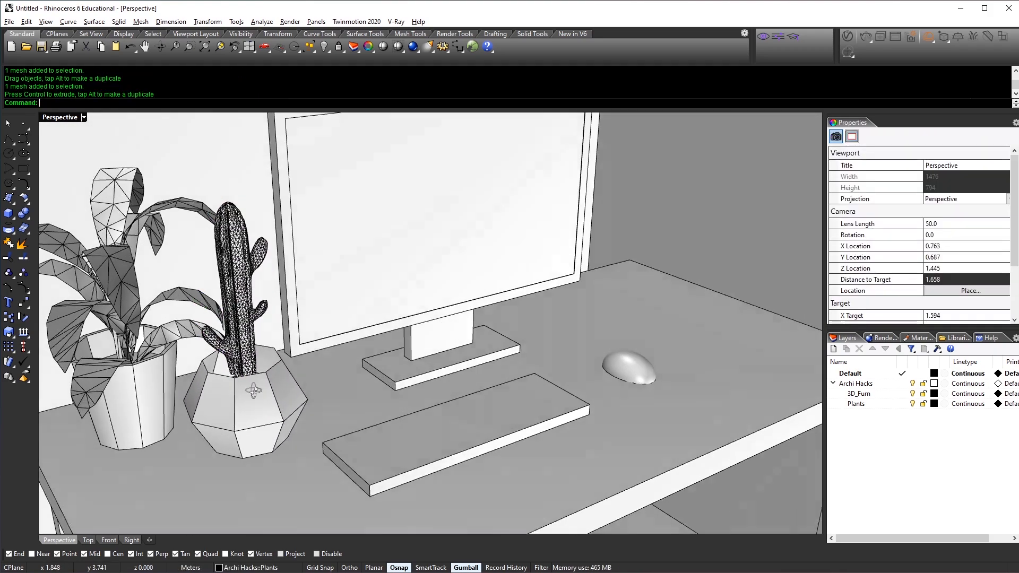
pyautogui.scroll(-3)
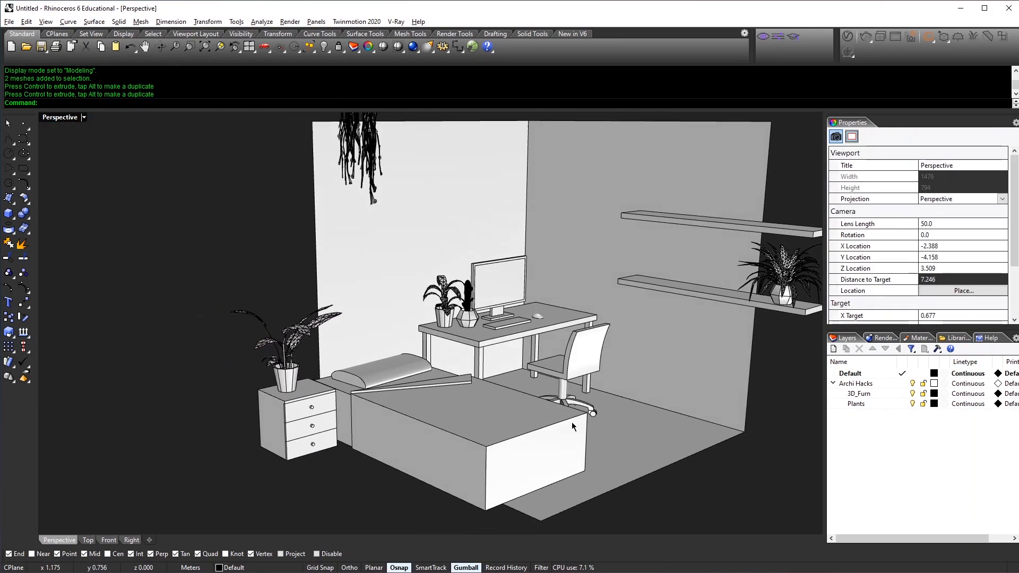
pyautogui.scroll(-3)
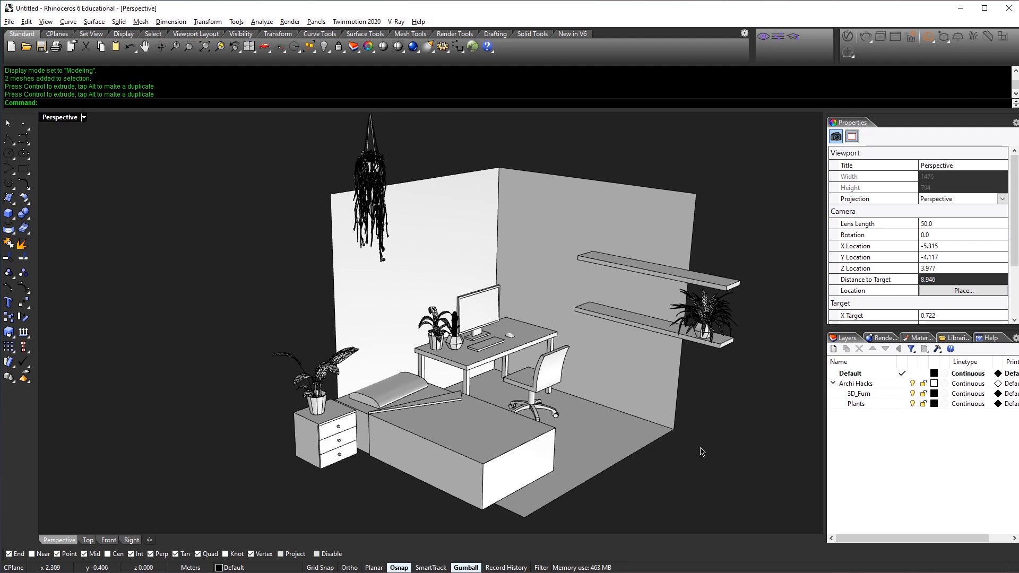
pyautogui.moveTo(711, 465)
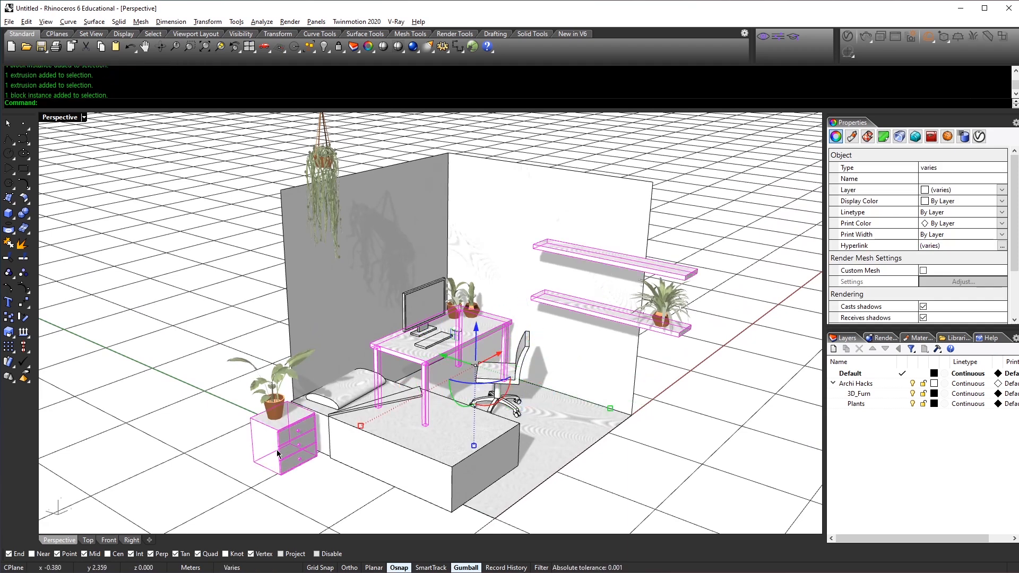
# Begin a command (EX) with the desk, nightstand and shelves selected
pyautogui.write('EX')
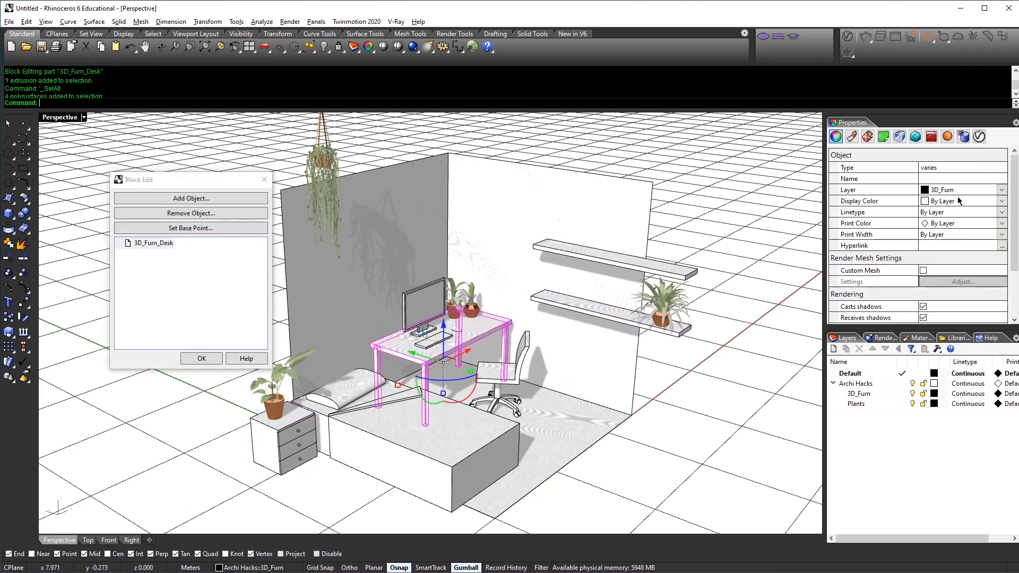
# Give the desk a custom material with a slightly lighter tan colour and confirm it
pyautogui.click(849, 136)
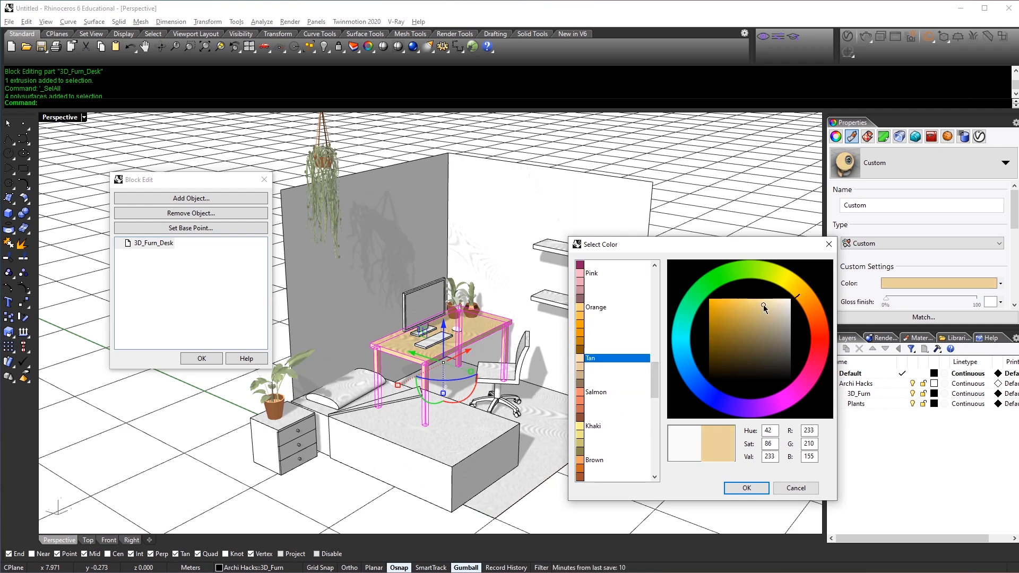
pyautogui.click(769, 302)
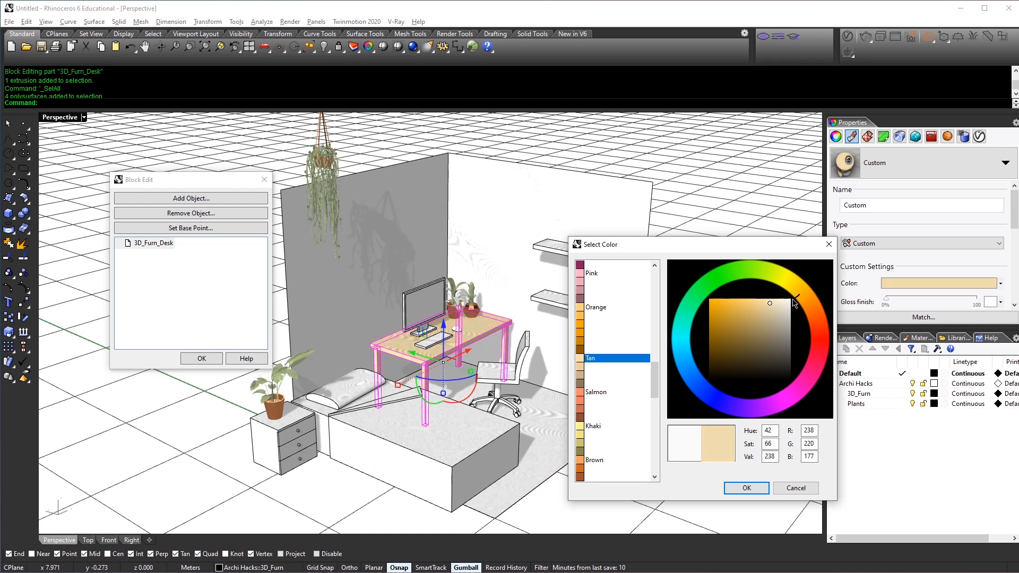
pyautogui.click(745, 488)
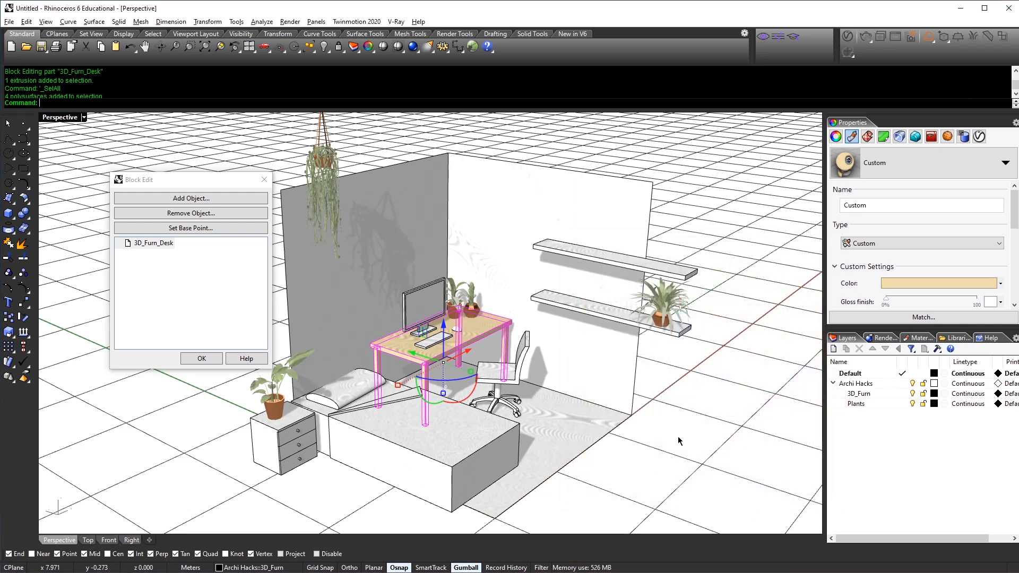
pyautogui.click(201, 358)
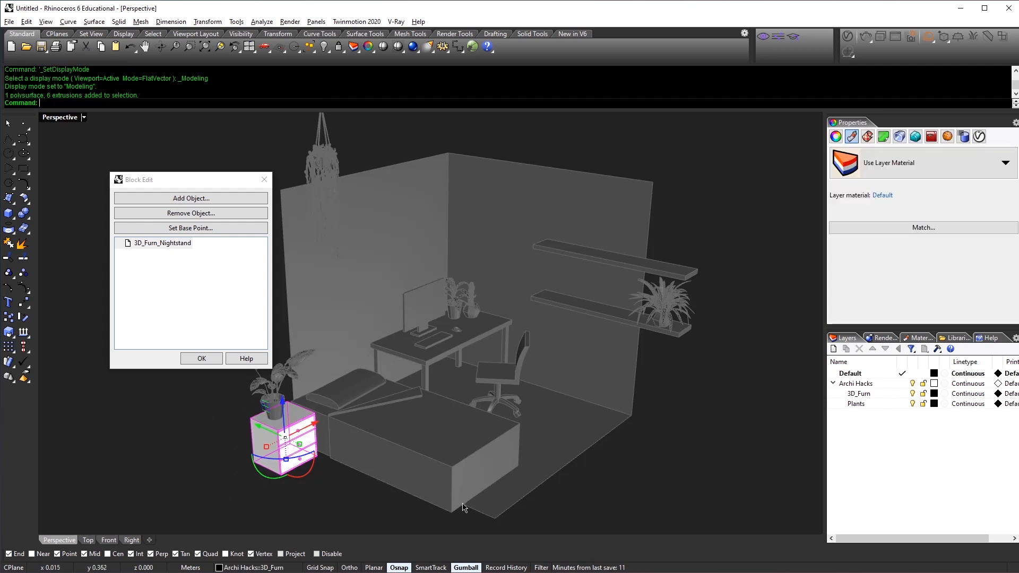
pyautogui.moveTo(851, 136)
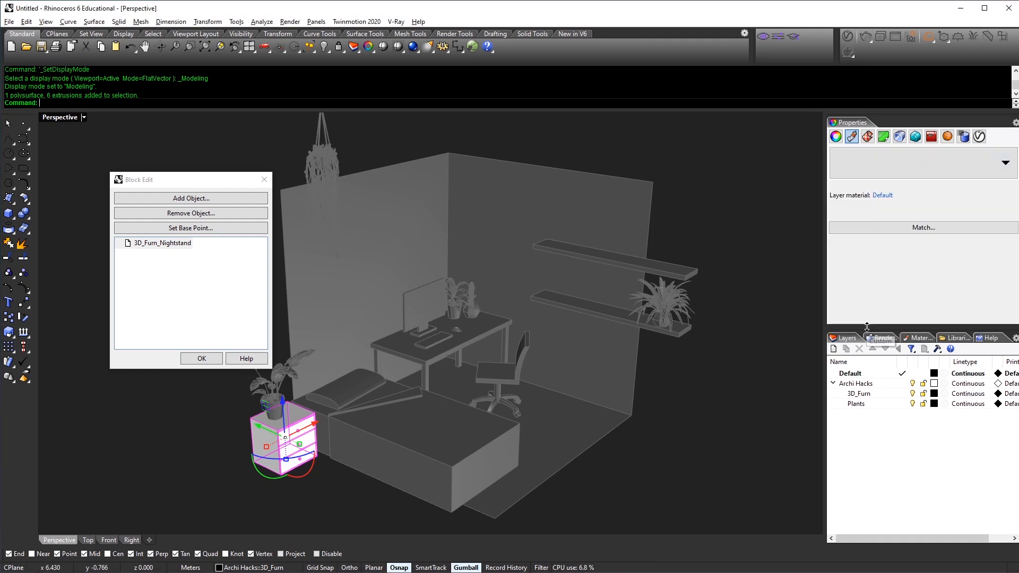
# Rename the shared tan custom material to 'Wood'
pyautogui.click(851, 137)
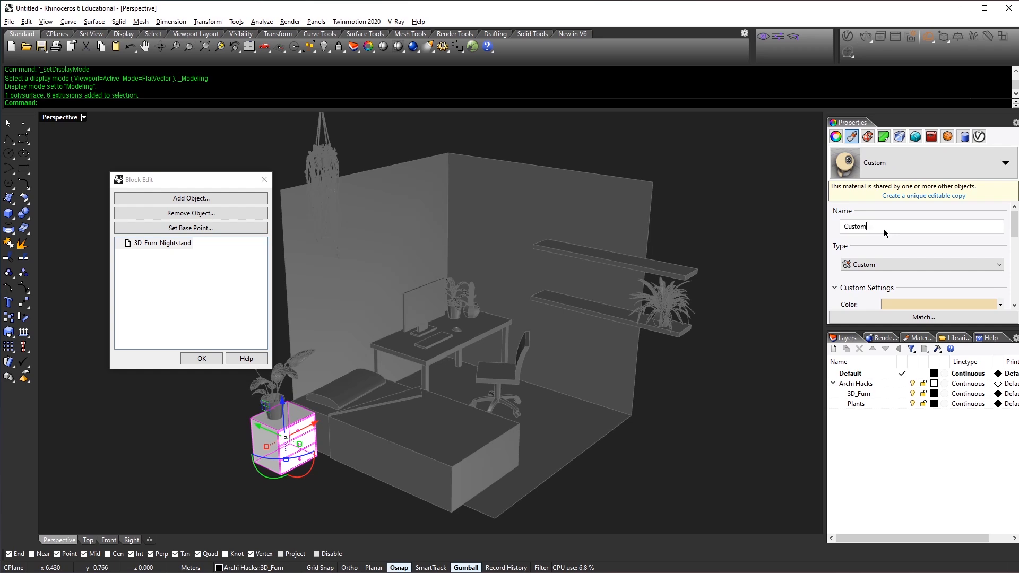
pyautogui.write('Wood')
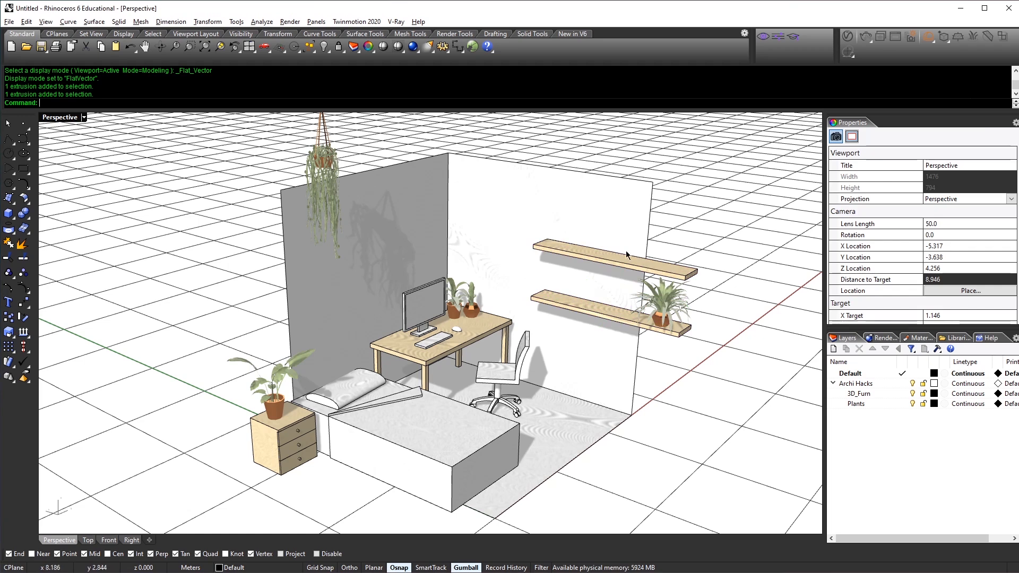
pyautogui.moveTo(704, 439)
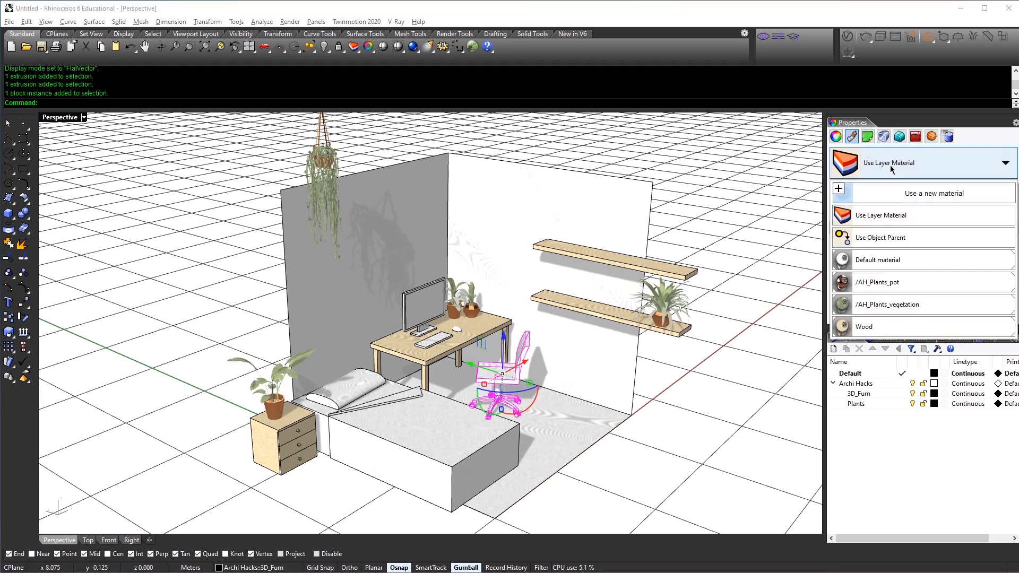
pyautogui.click(863, 326)
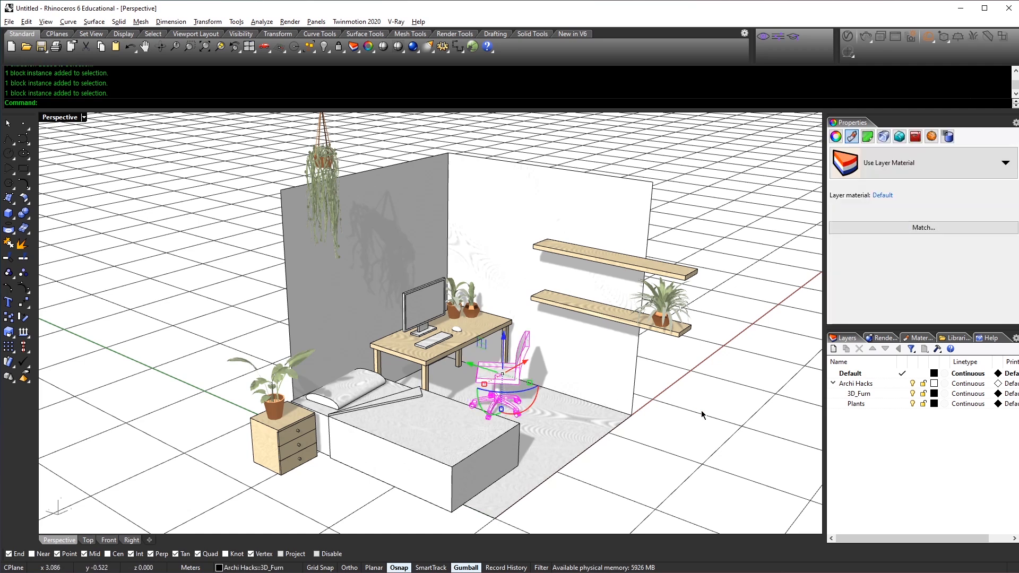
pyautogui.doubleClick(500, 377)
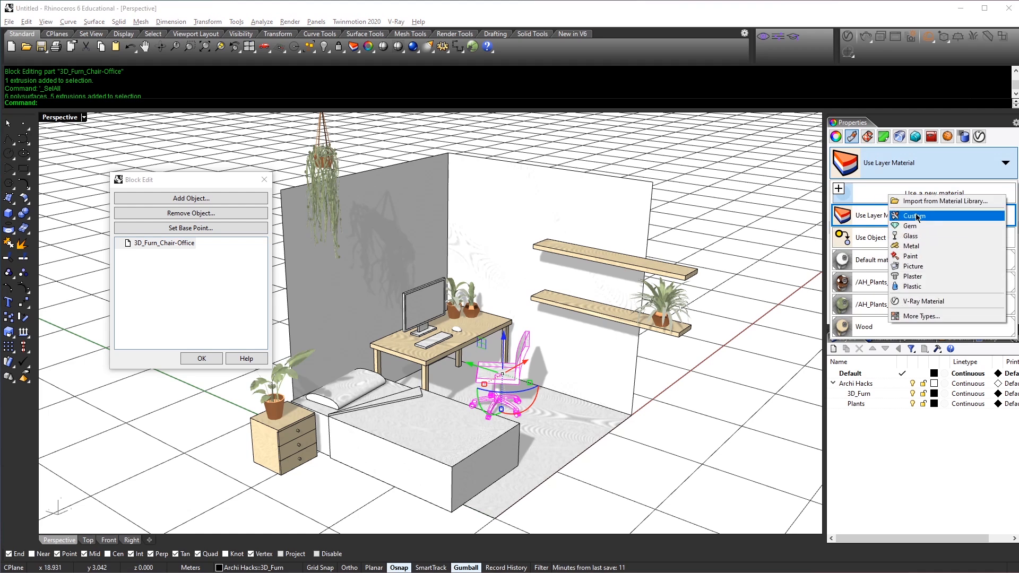
# Give the chair a new grey custom material named 'fabric' and finish editing its block
pyautogui.click(914, 215)
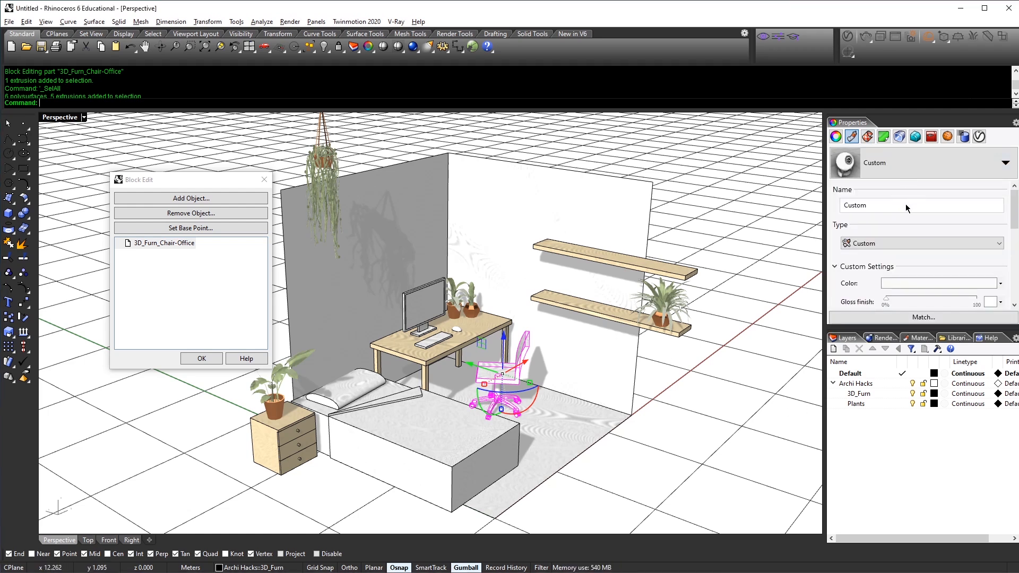
pyautogui.click(941, 282)
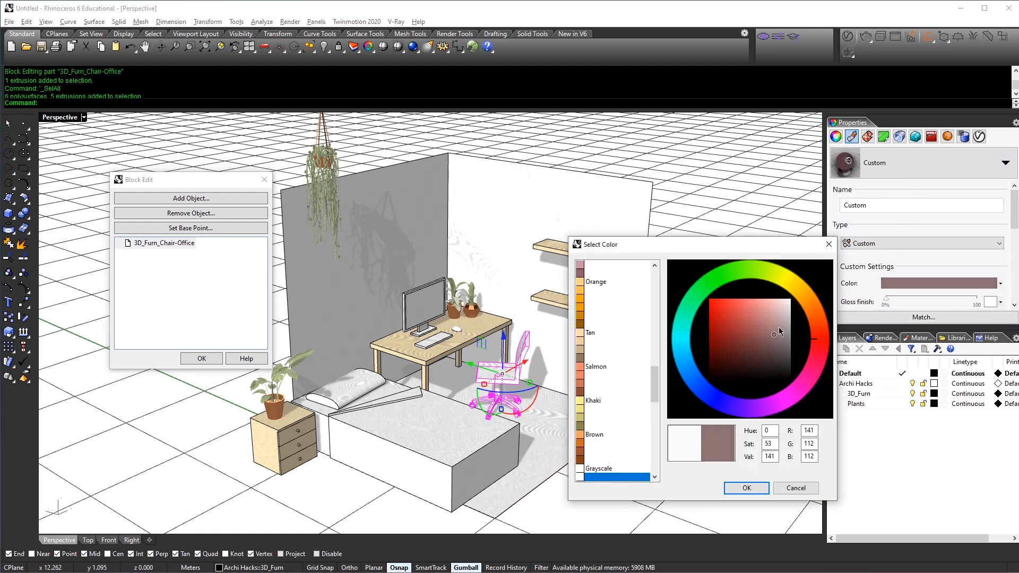
pyautogui.click(745, 488)
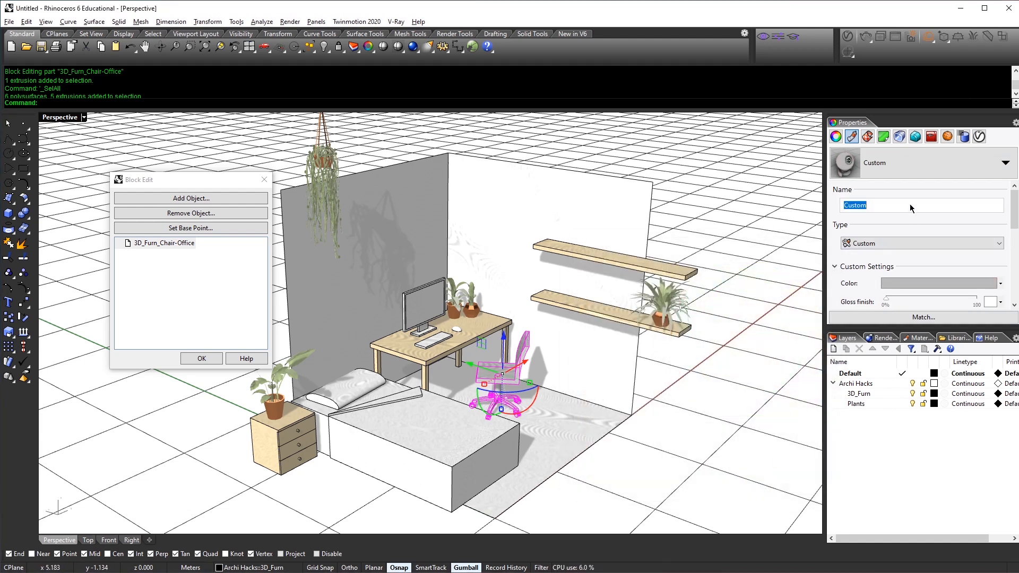
pyautogui.write('fabric')
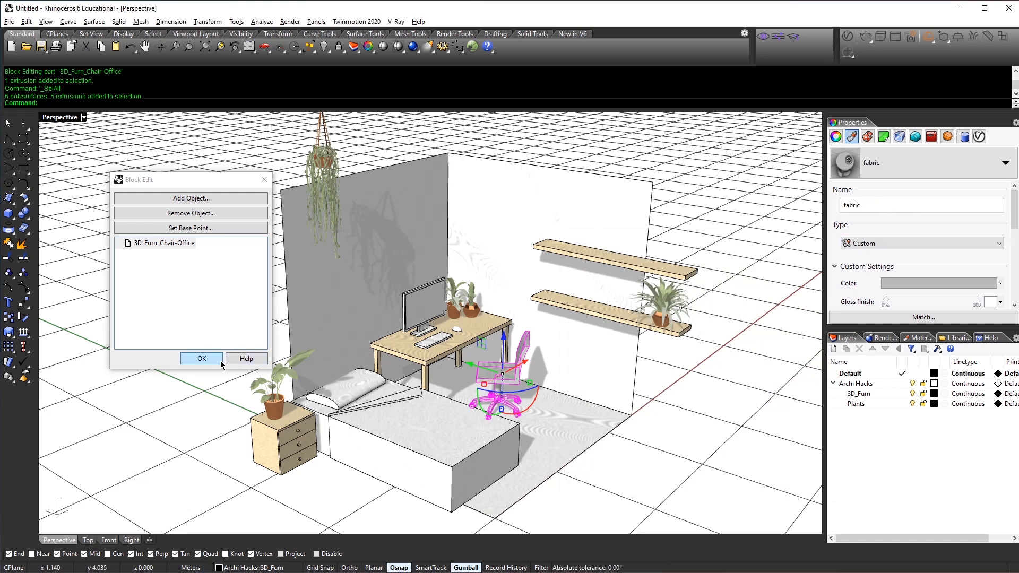
pyautogui.click(201, 359)
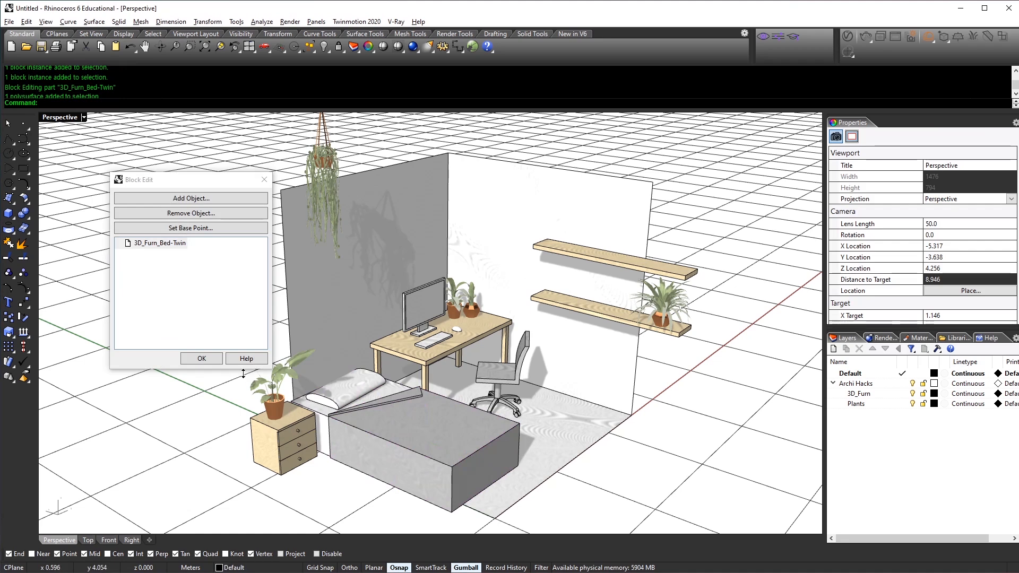
# Finish the bed block edit and give the floor surface a new custom material with its colour picker open
pyautogui.click(202, 357)
pyautogui.write('EX')
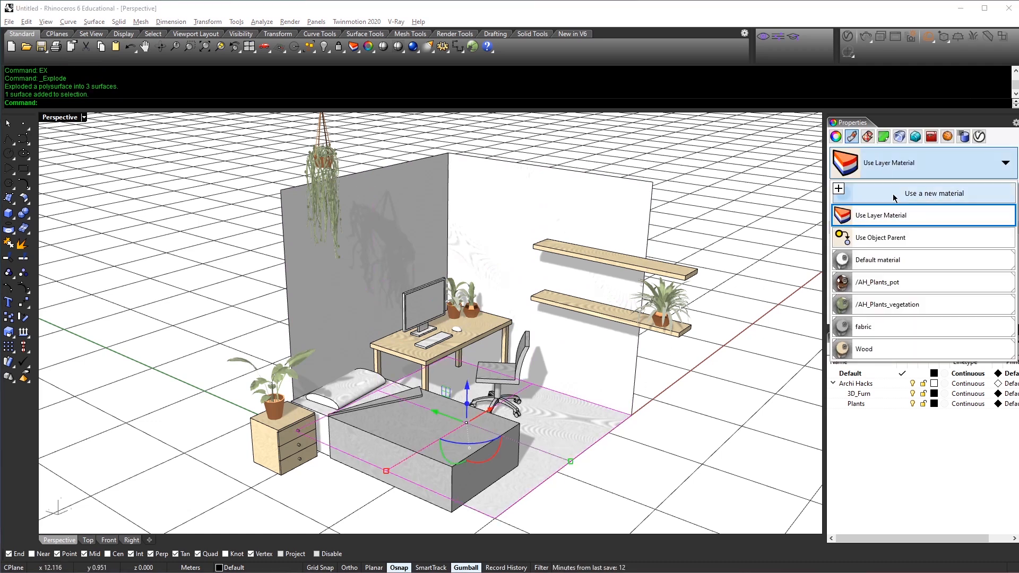
pyautogui.click(934, 193)
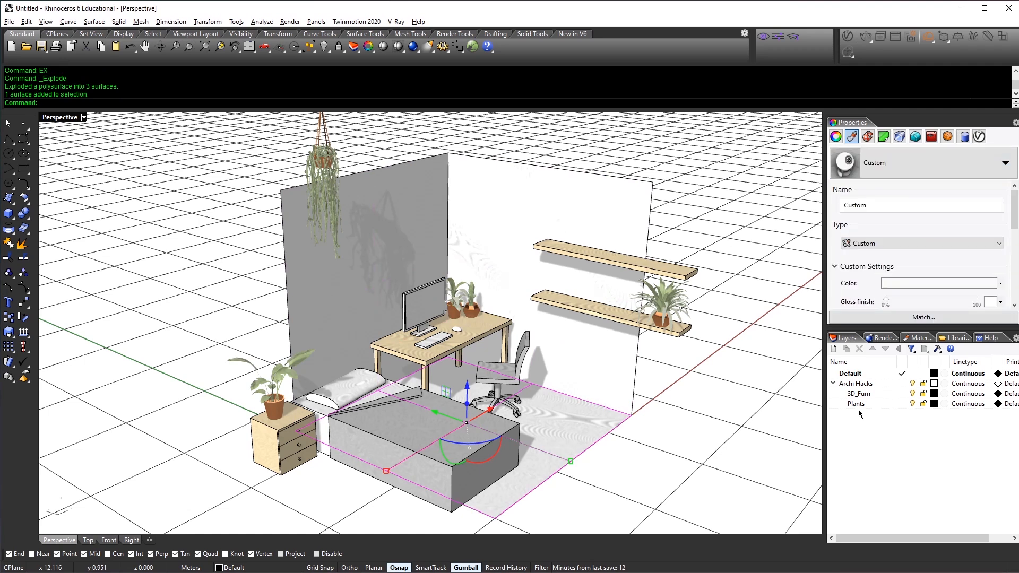
pyautogui.click(940, 282)
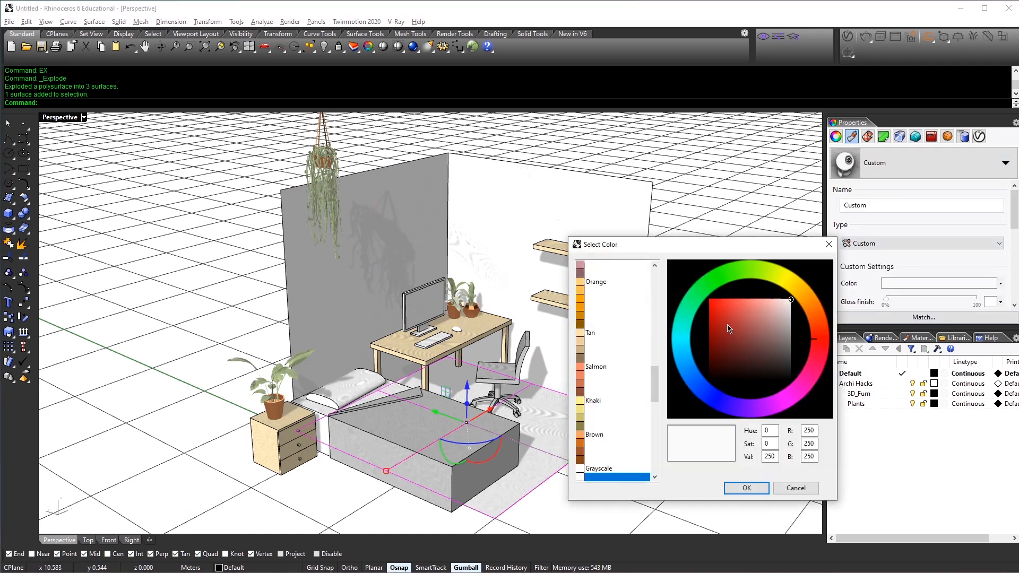
pyautogui.click(774, 300)
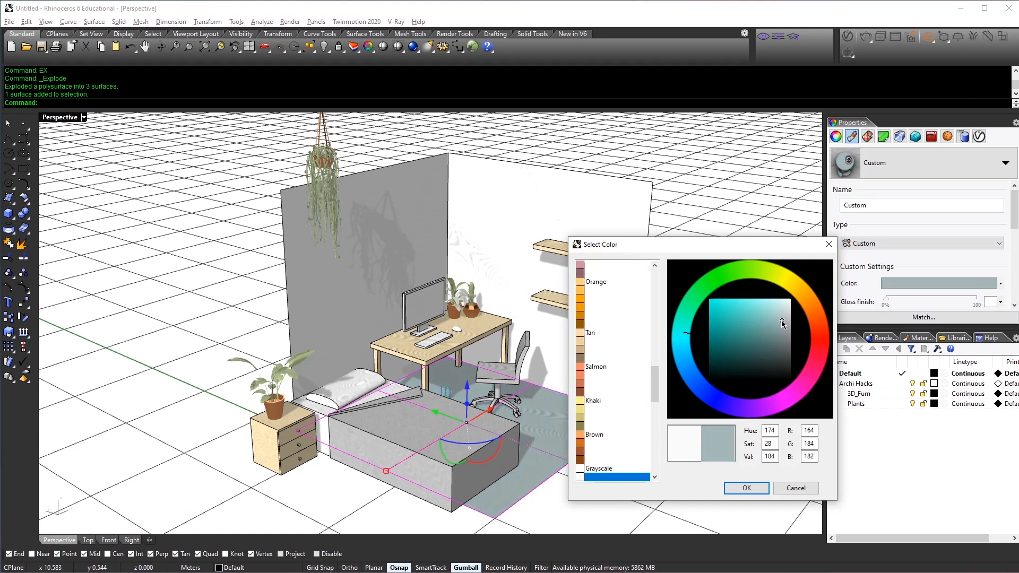
# Choose a light blue for the floor material and confirm the colour
pyautogui.click(785, 311)
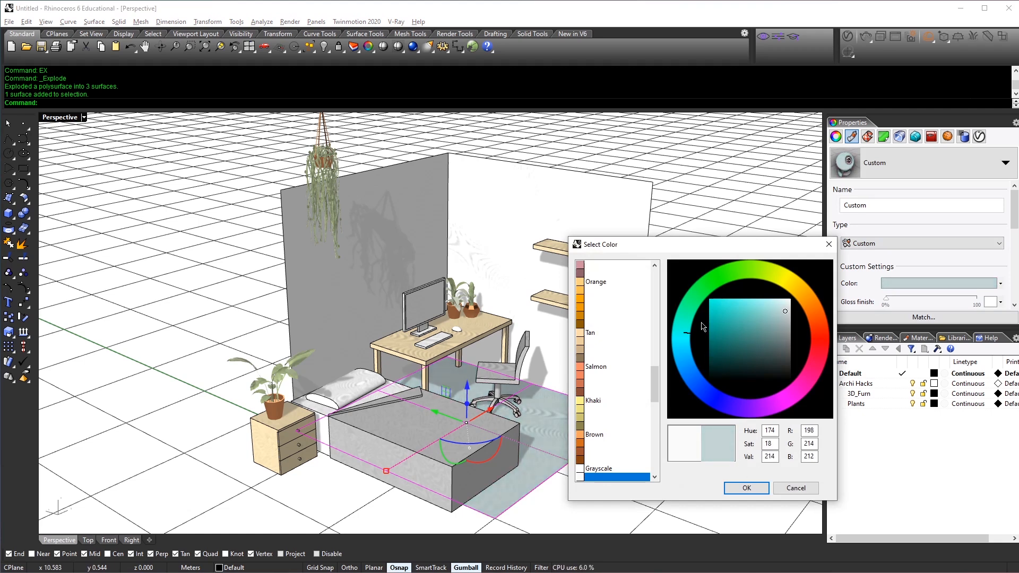
pyautogui.click(770, 309)
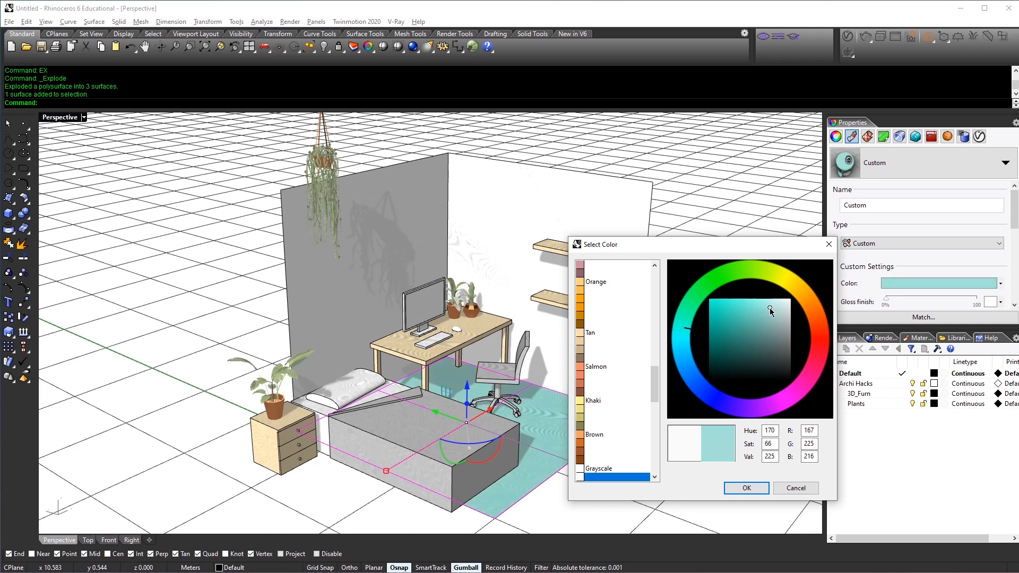
pyautogui.click(770, 307)
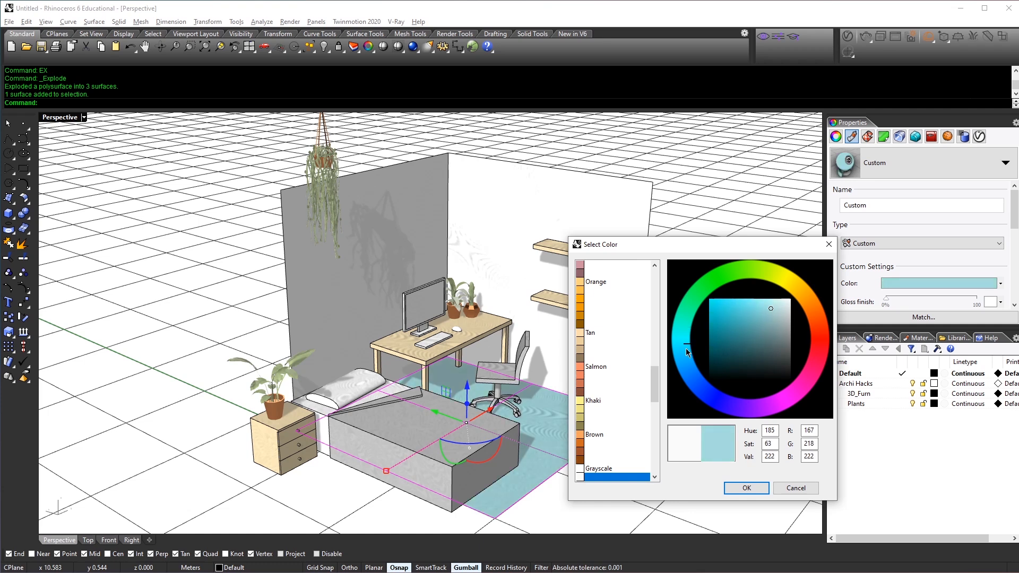
pyautogui.click(687, 373)
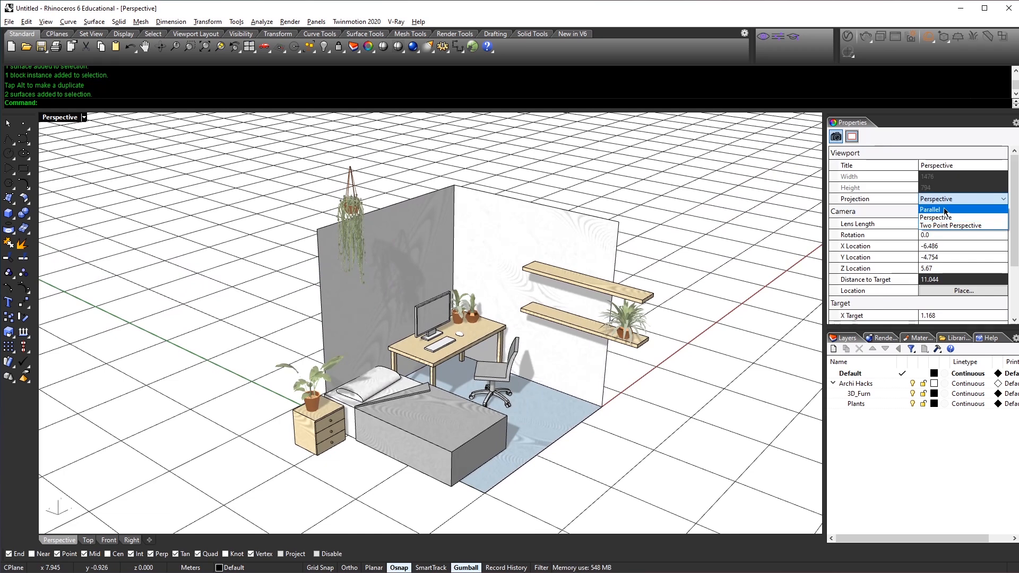
# Switch the viewport to parallel projection and reframe the room as an isometric view
pyautogui.click(932, 209)
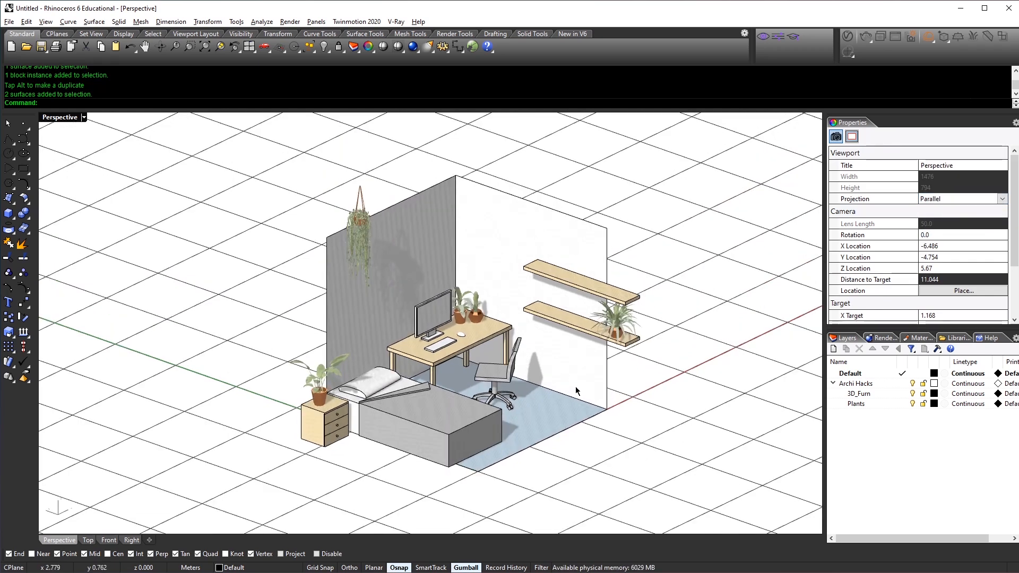
pyautogui.moveTo(575, 389); pyautogui.dragTo(526, 435)
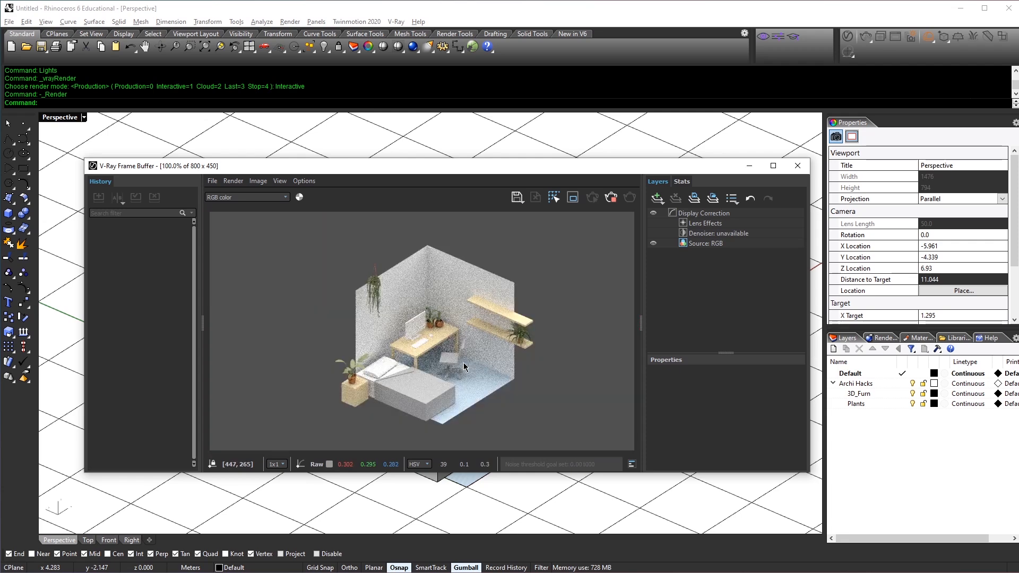
pyautogui.moveTo(424, 358)
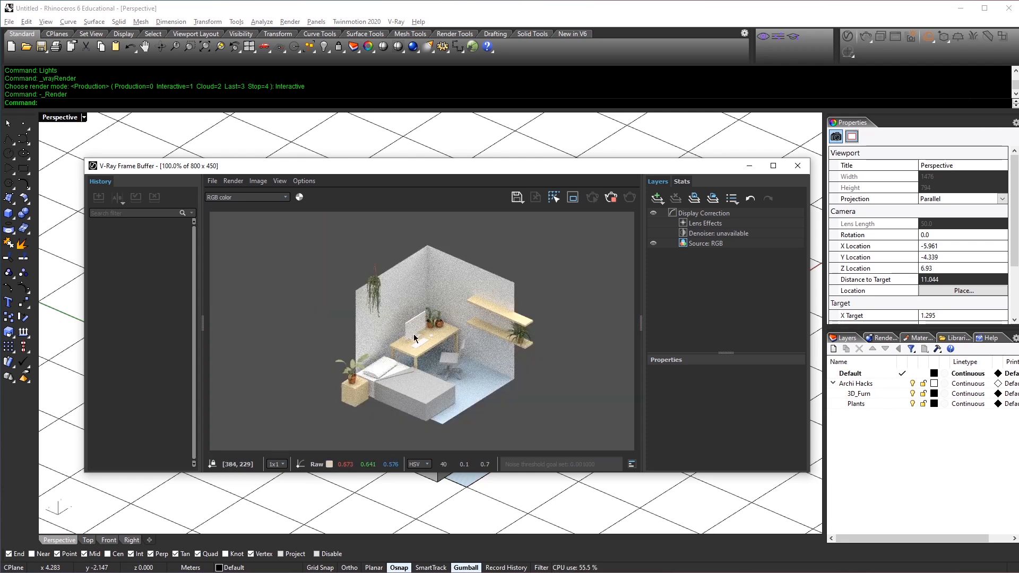
pyautogui.moveTo(441, 334)
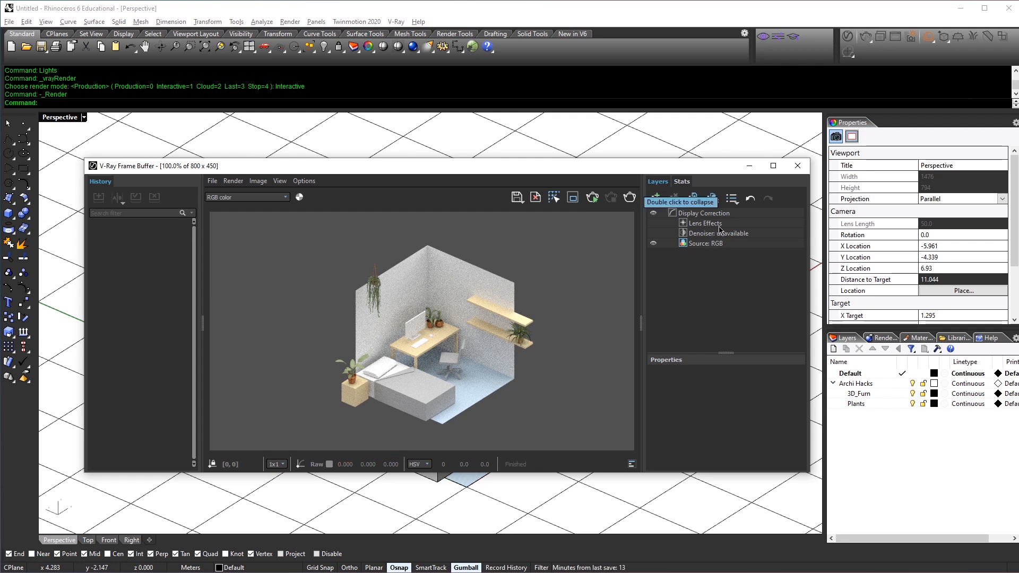
pyautogui.moveTo(770, 213)
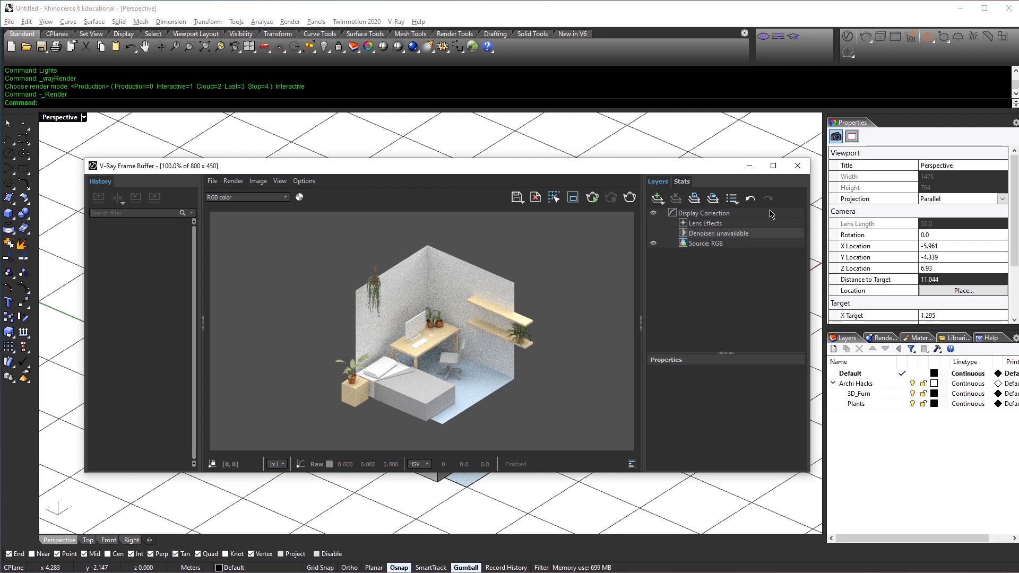
# Start the V-Ray render of the isometric bedroom in the frame buffer
pyautogui.click(797, 166)
pyautogui.write('EX')
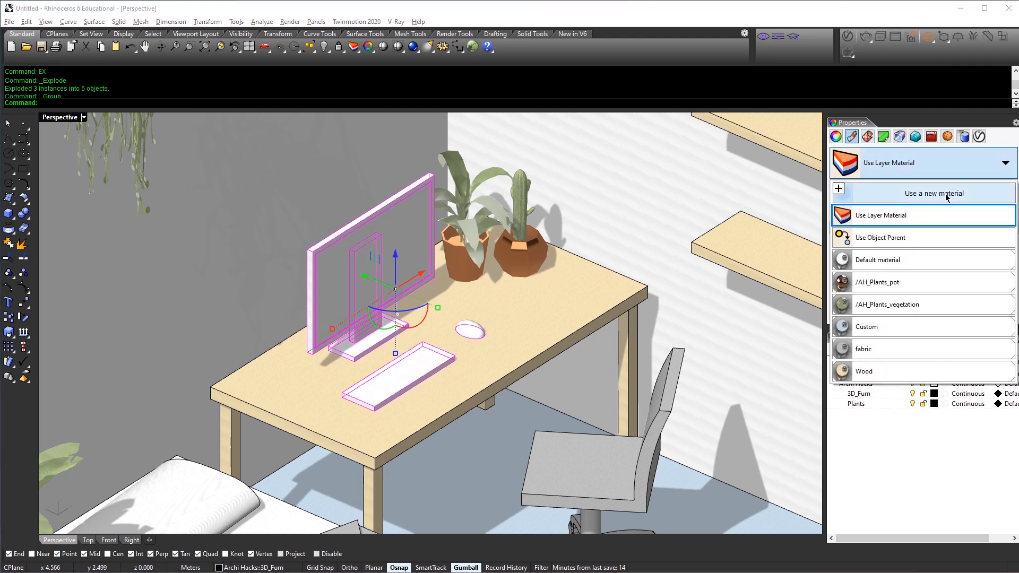
# Assign the monitor and keyboard a new custom material named 'computer' and pull back to the whole room
pyautogui.click(880, 215)
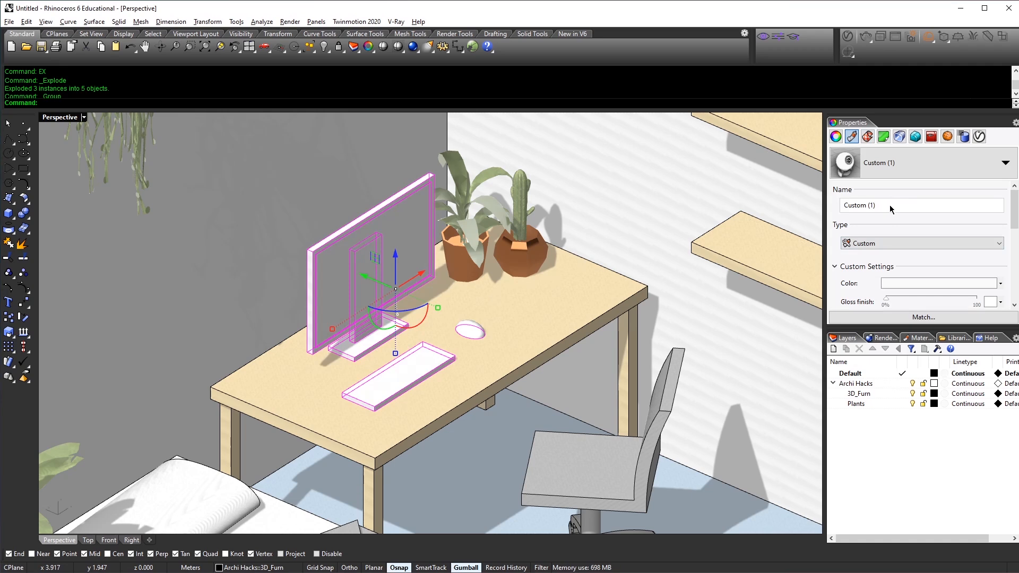
pyautogui.write('computer')
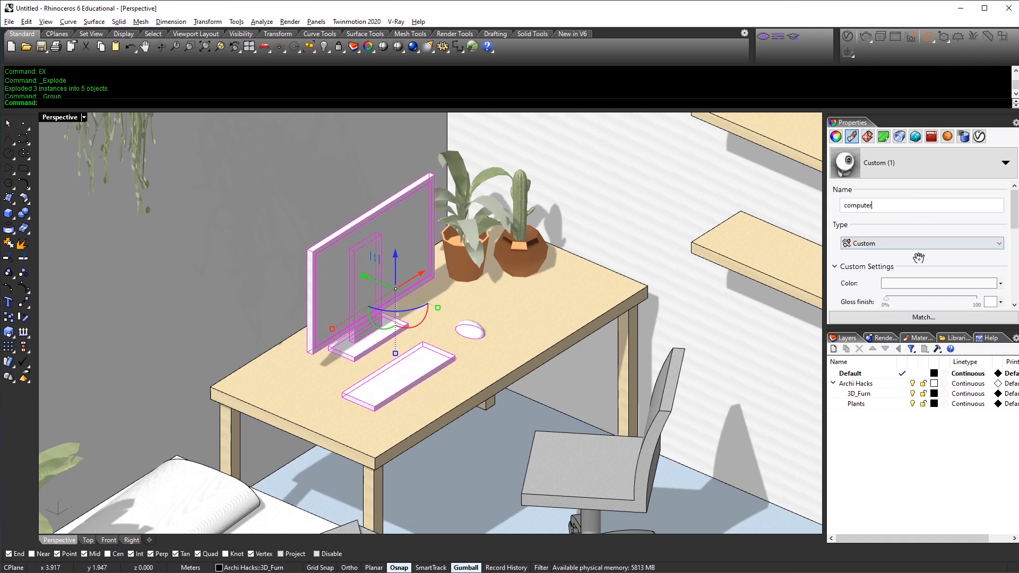
pyautogui.click(939, 283)
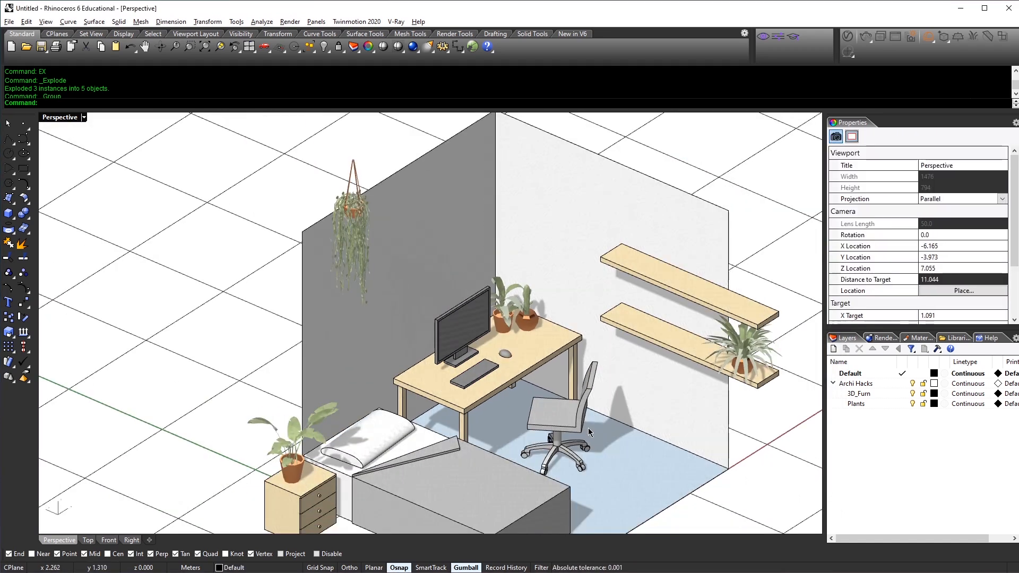
pyautogui.moveTo(588, 432); pyautogui.dragTo(646, 401)
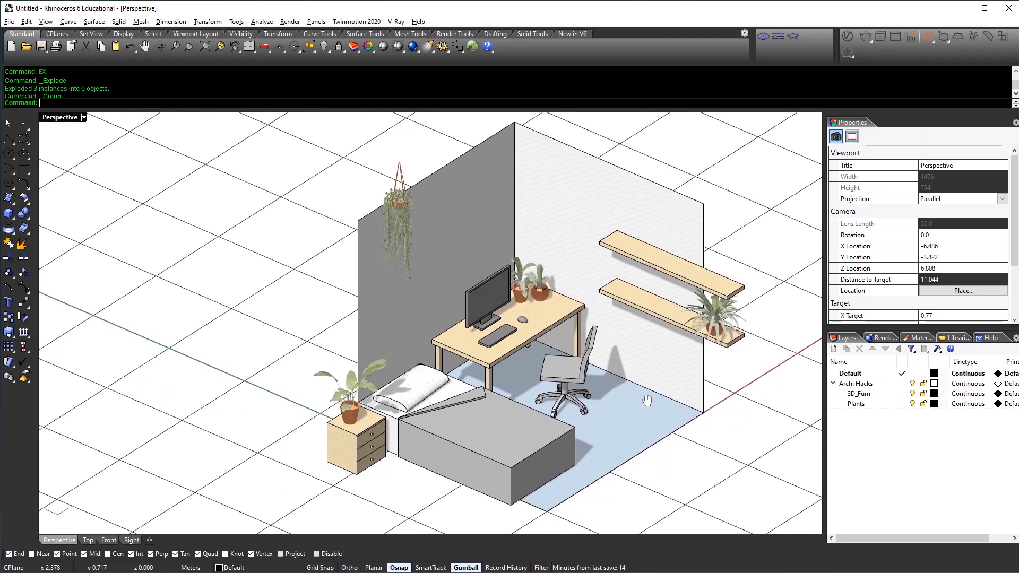
pyautogui.moveTo(646, 400); pyautogui.dragTo(547, 409)
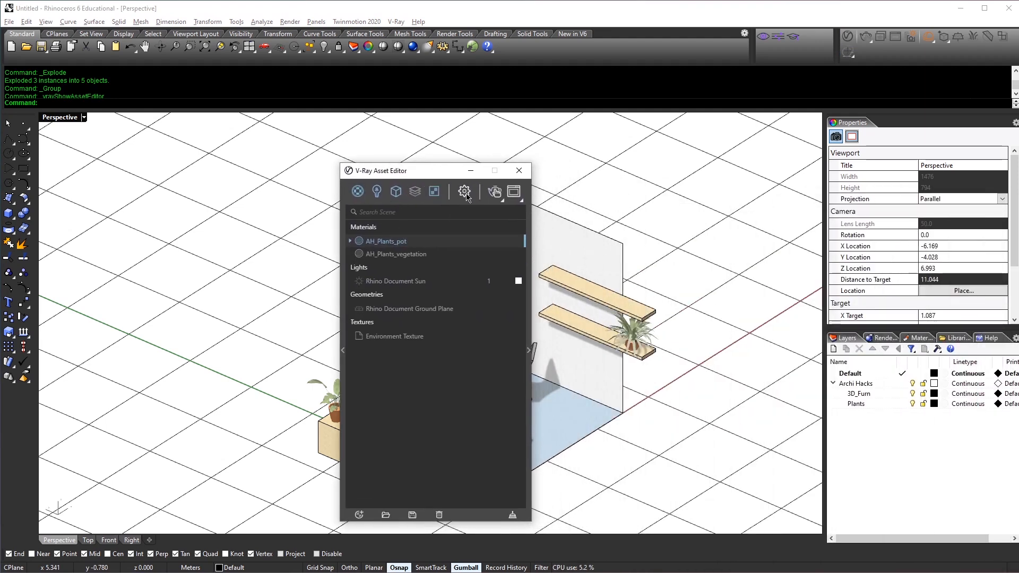
# In V-Ray render settings turn off Interactive, enable the V-Ray Denoiser, and start the production render
pyautogui.click(464, 191)
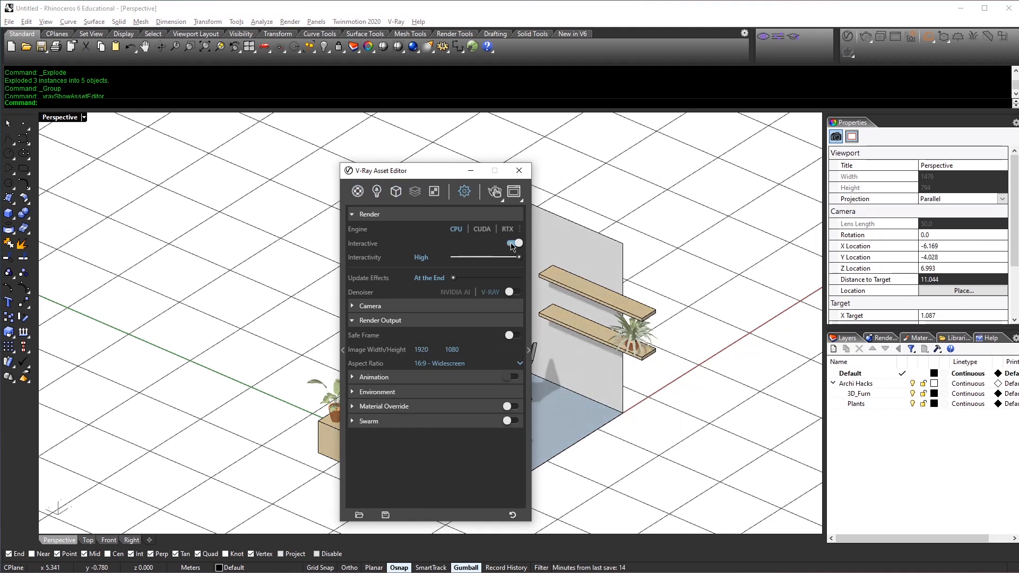
pyautogui.click(511, 243)
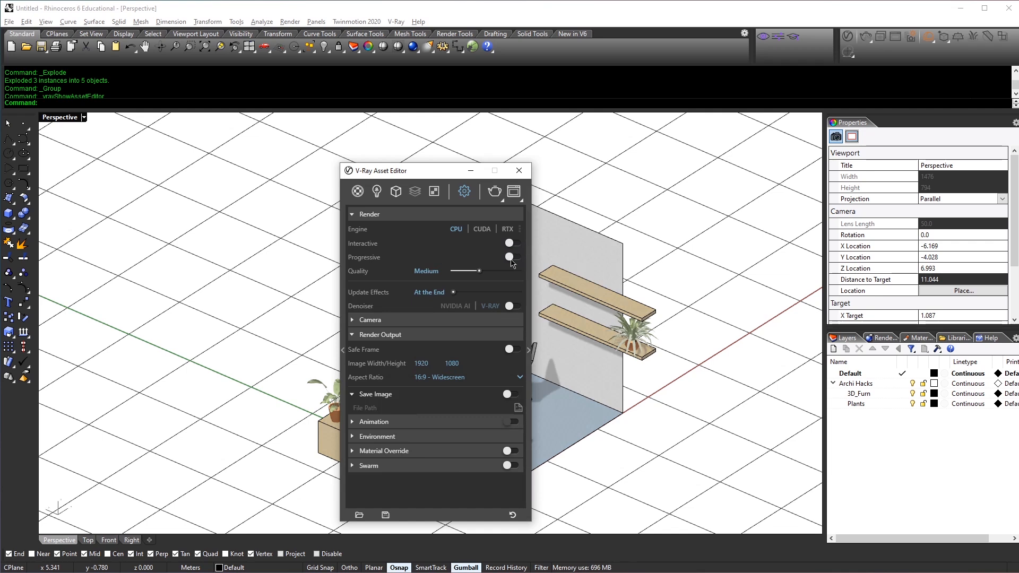
pyautogui.moveTo(343, 280)
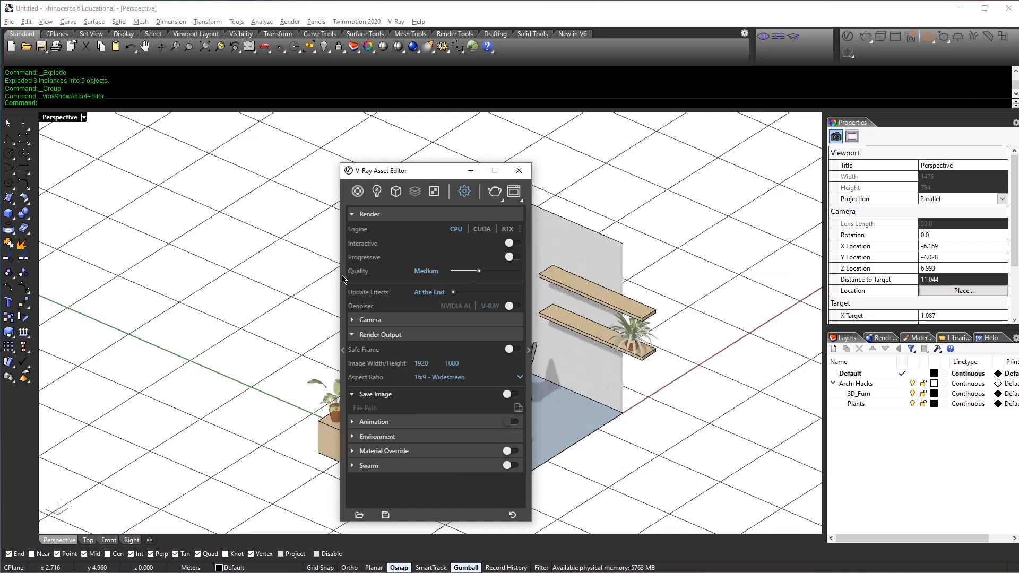
pyautogui.click(511, 306)
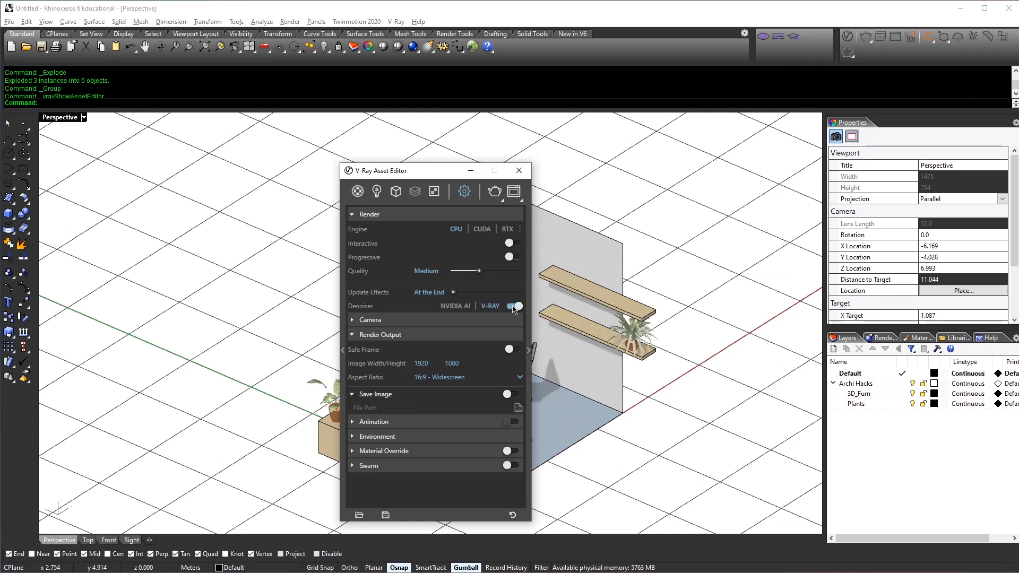
pyautogui.click(514, 305)
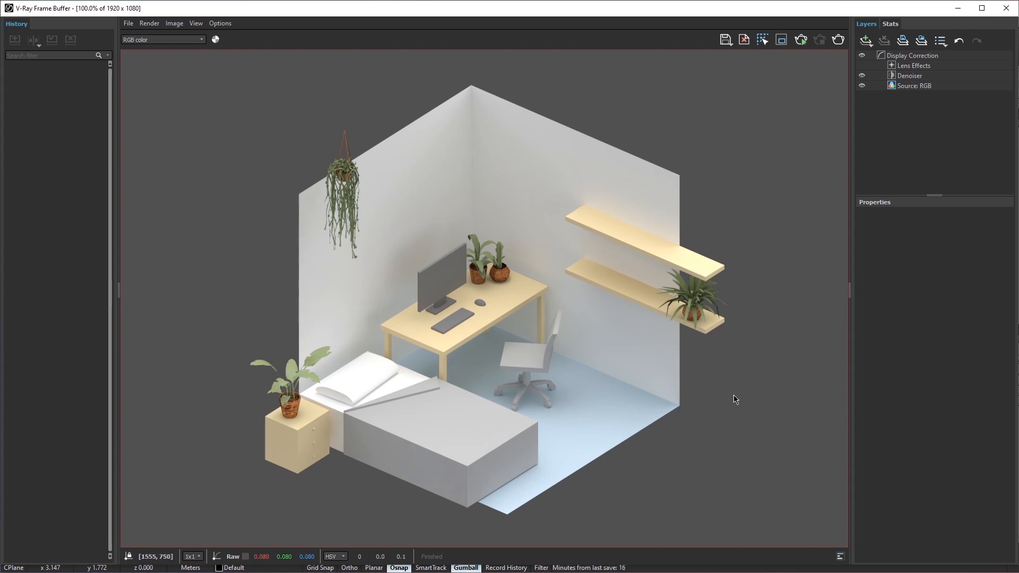
pyautogui.moveTo(547, 308)
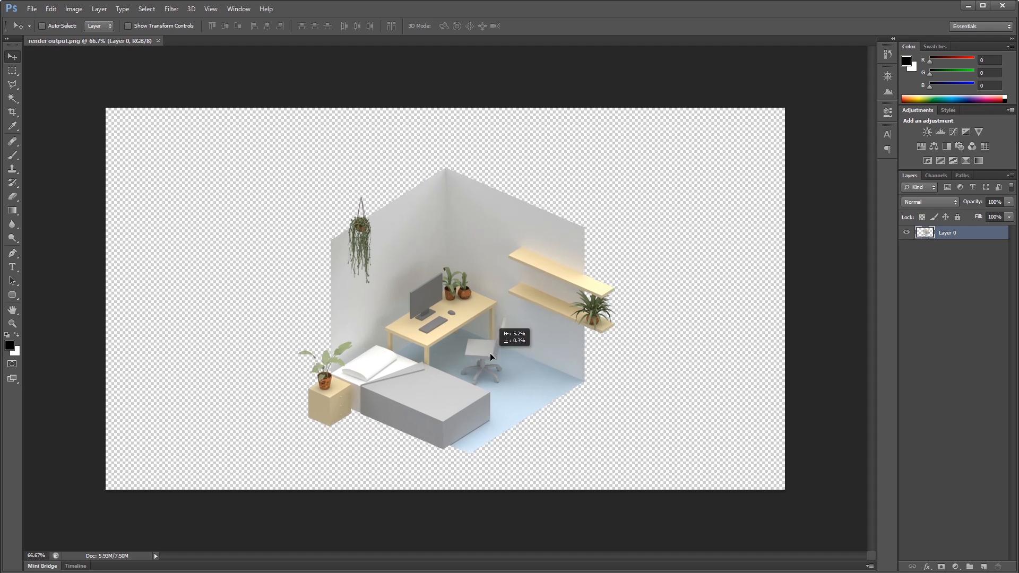
# Crop the render to a 1:1 square and add a white-filled layer beneath Layer 0
pyautogui.click(12, 101)
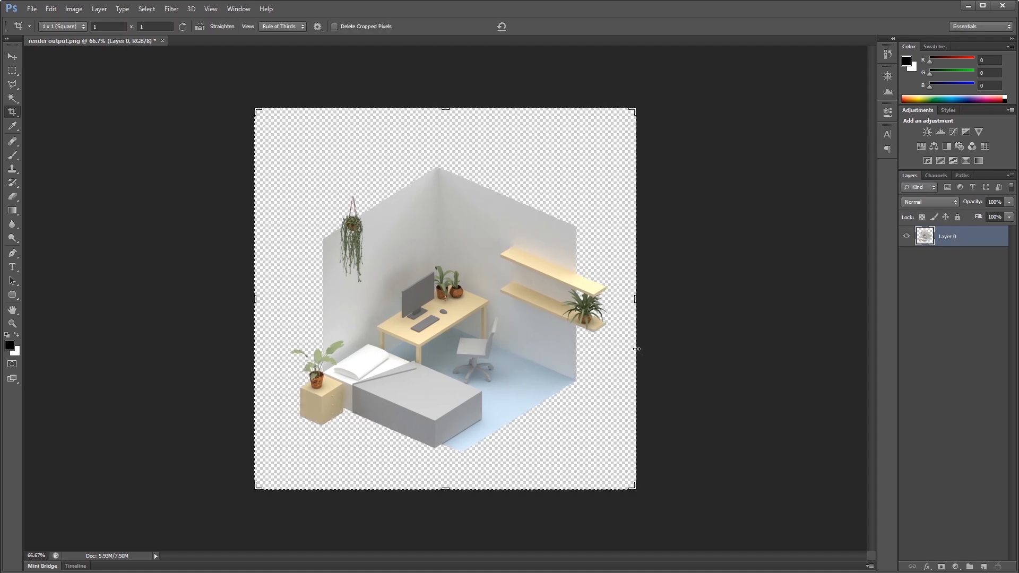
pyautogui.click(11, 56)
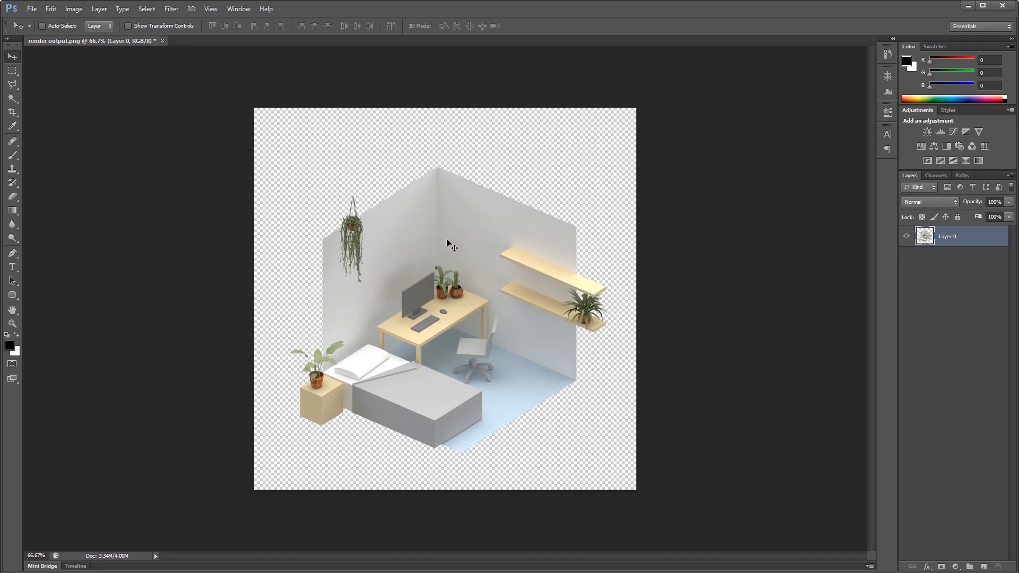
pyautogui.moveTo(623, 332)
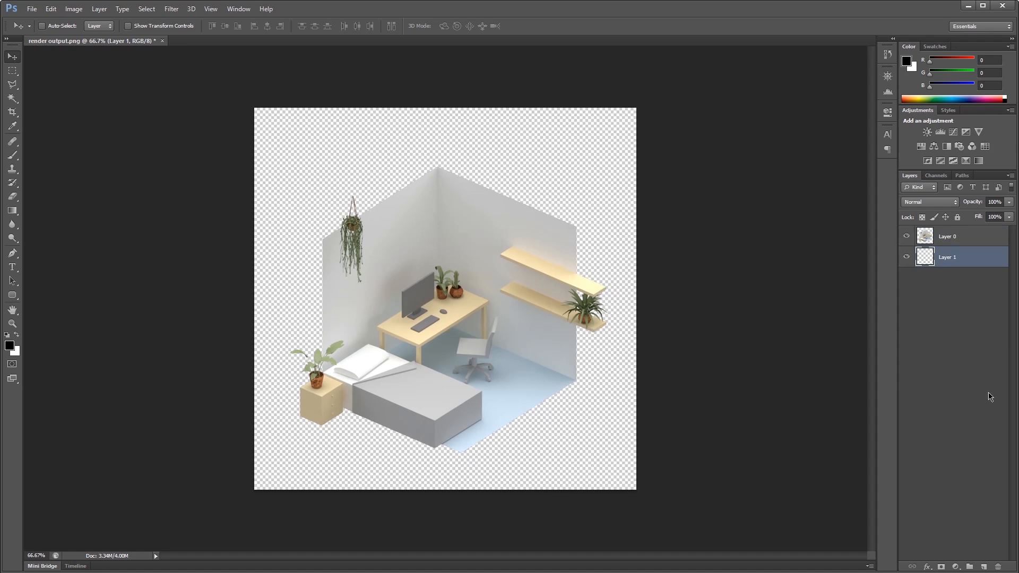
pyautogui.moveTo(597, 434)
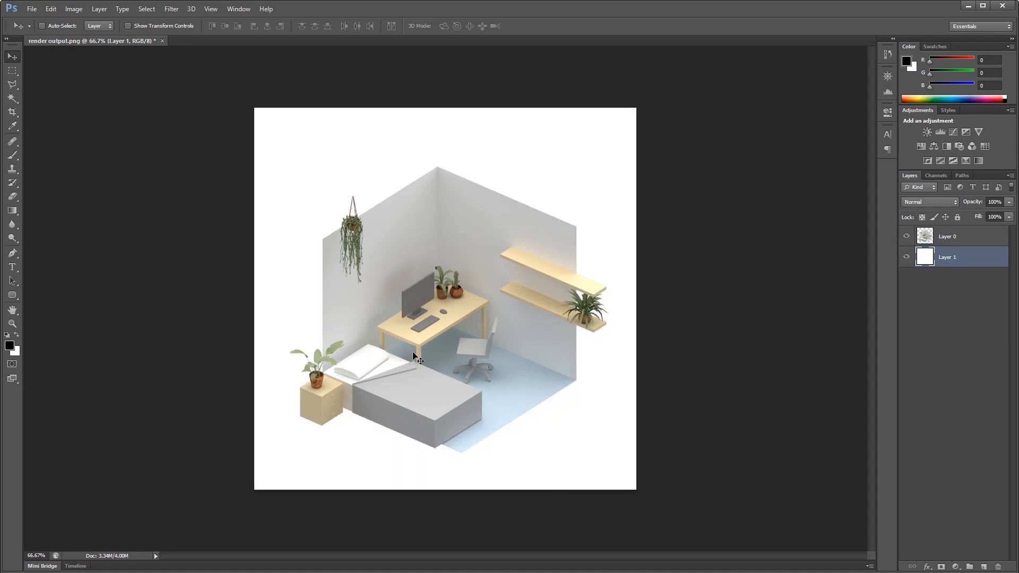
pyautogui.moveTo(93, 364)
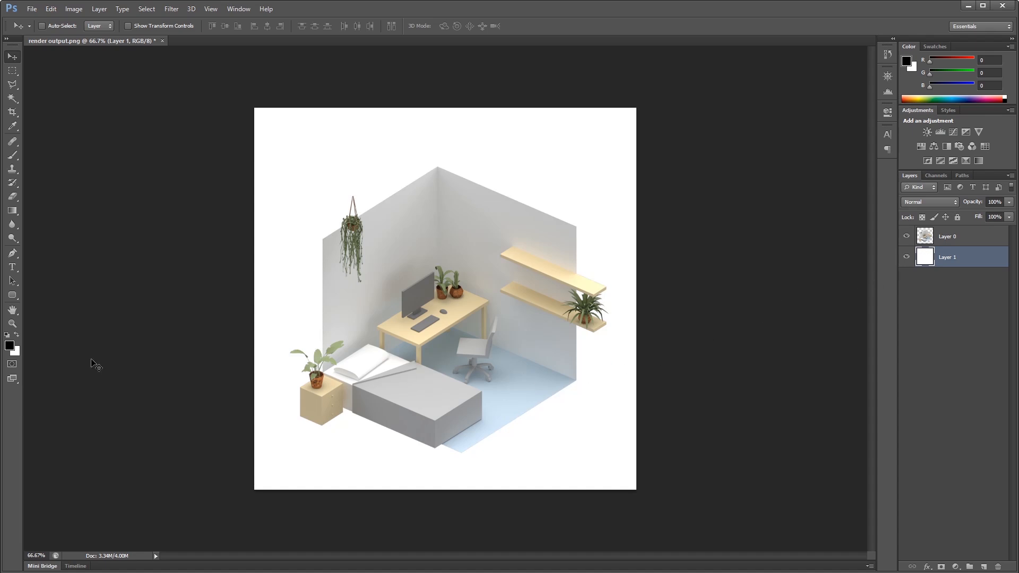
pyautogui.click(955, 236)
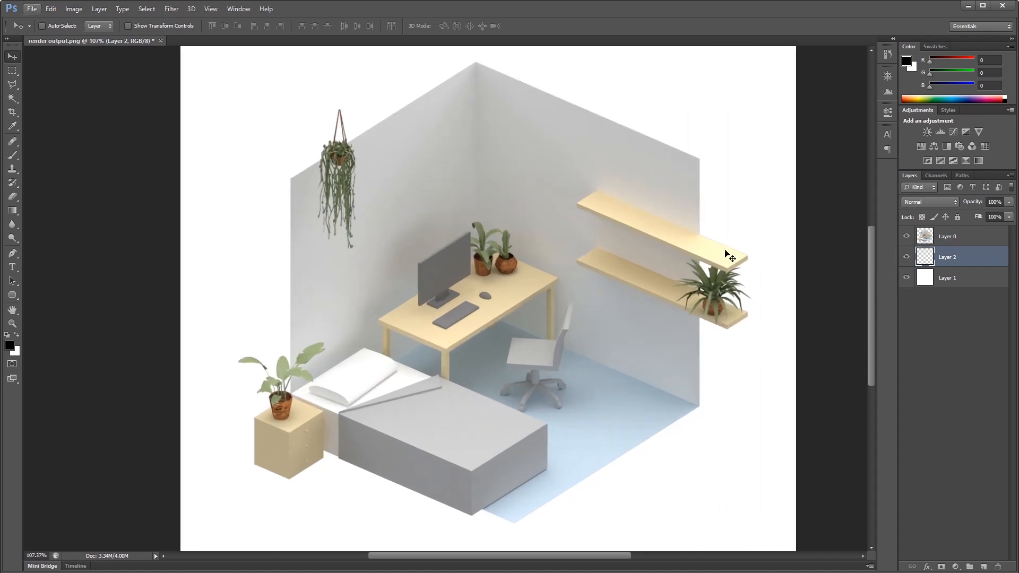
pyautogui.moveTo(345, 190)
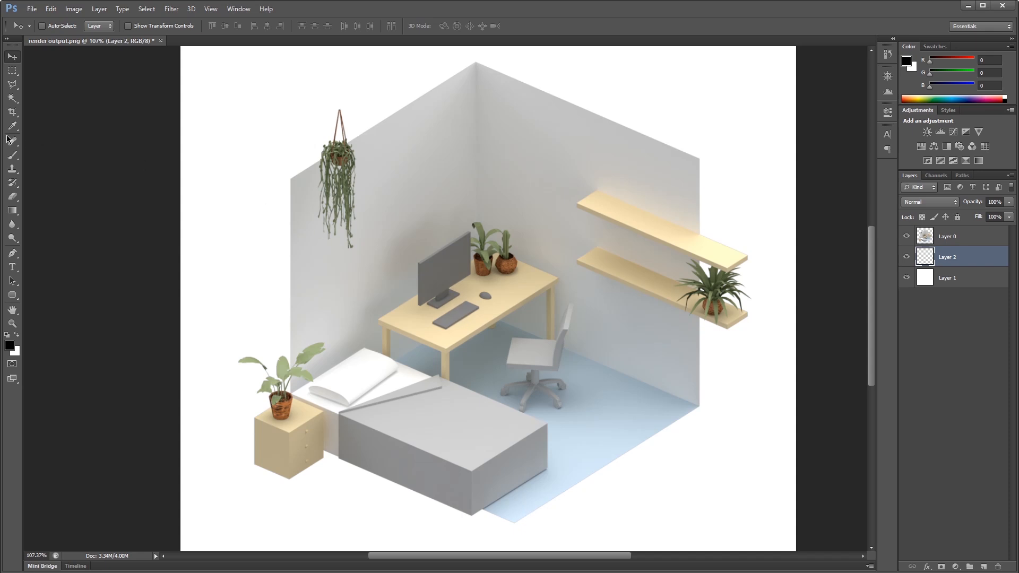
# Trace the room's hexagonal outline with the Polygonal Lasso on Layer 2 and pick a light grey paint colour
pyautogui.click(12, 85)
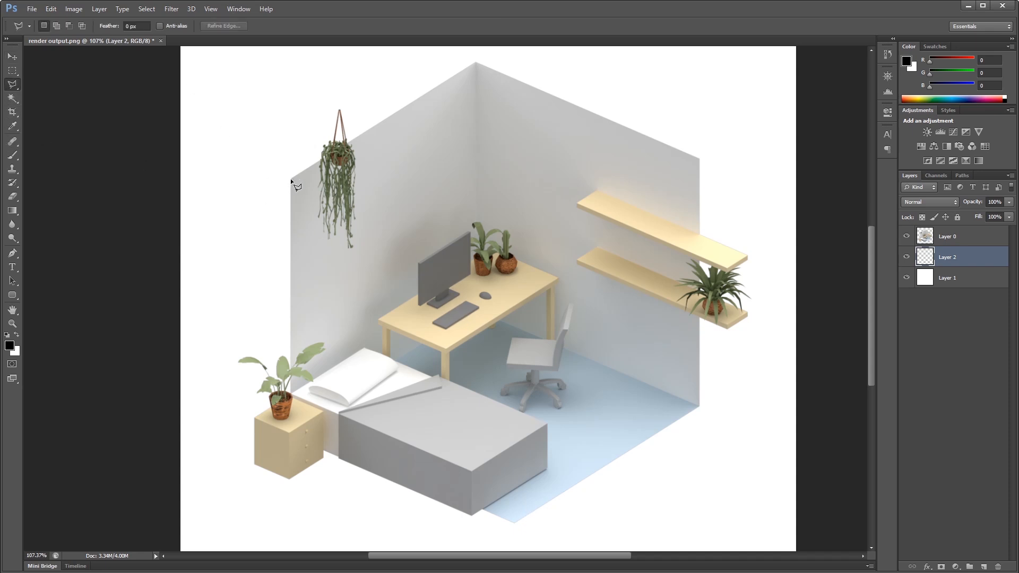
pyautogui.moveTo(296, 184)
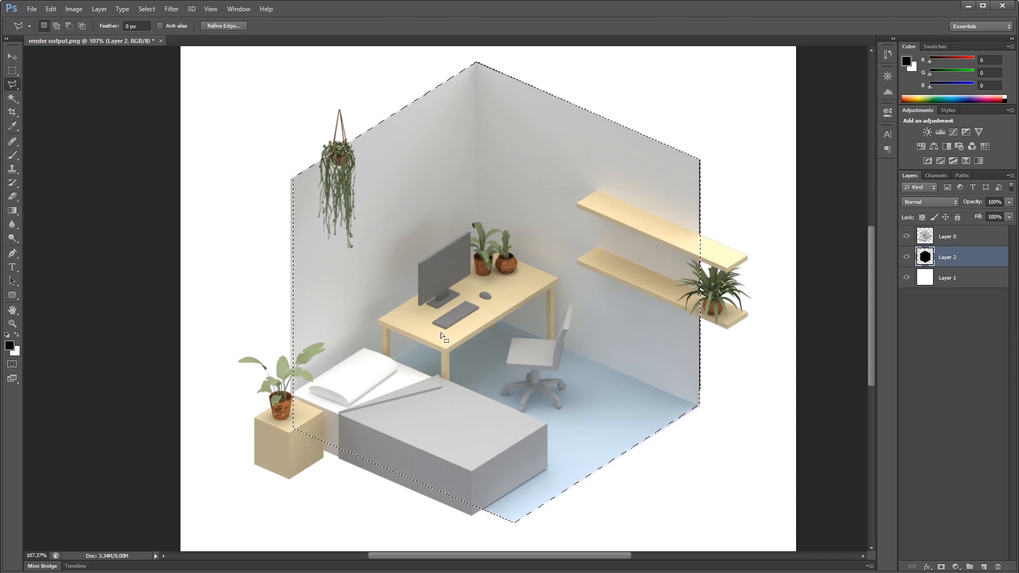
pyautogui.press('Ctrl+t')
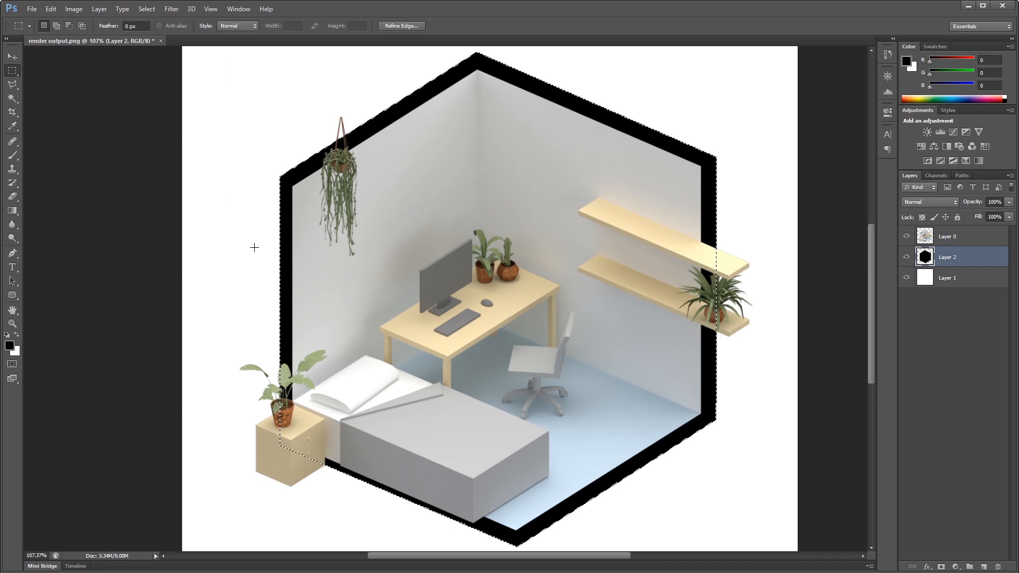
pyautogui.click(10, 343)
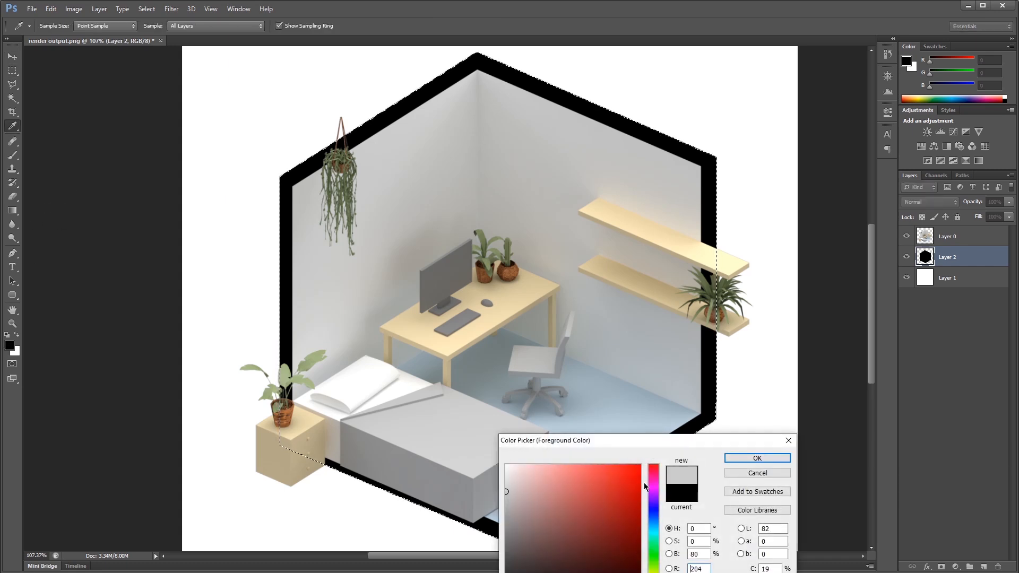
pyautogui.click(757, 458)
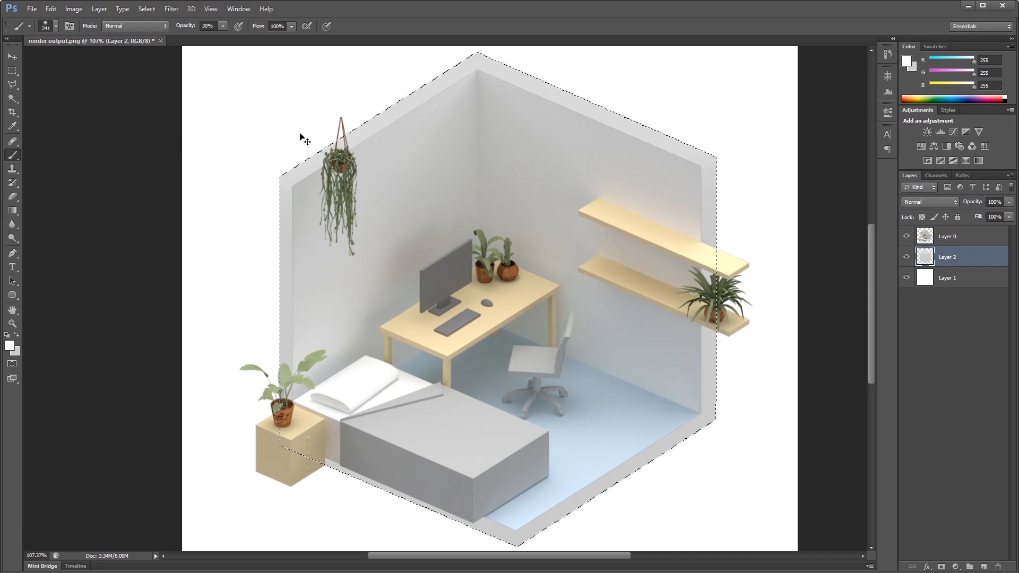
pyautogui.moveTo(688, 227)
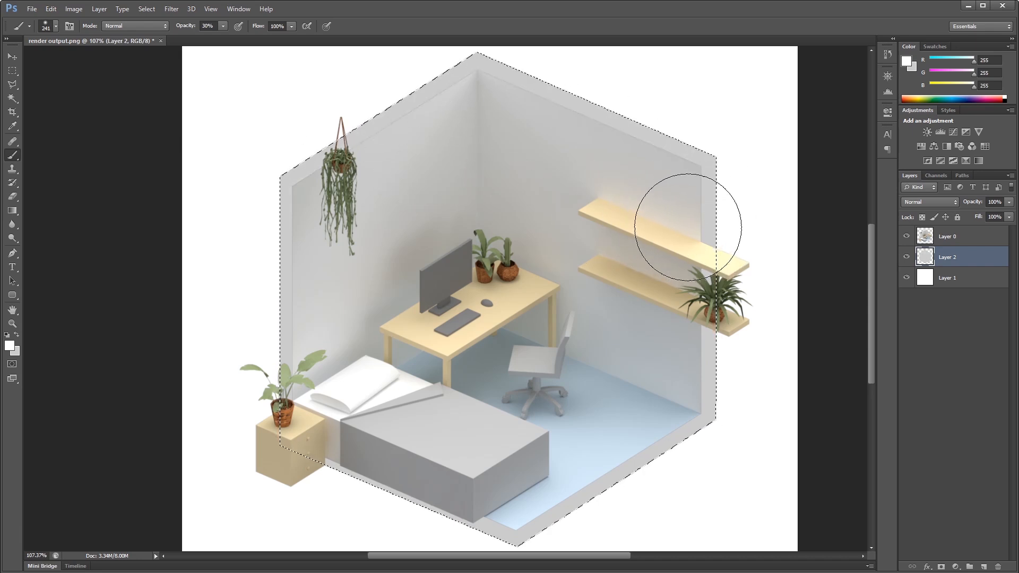
# Select the border's top strip and brush white at 30% opacity to lighten the top edges
pyautogui.click(11, 83)
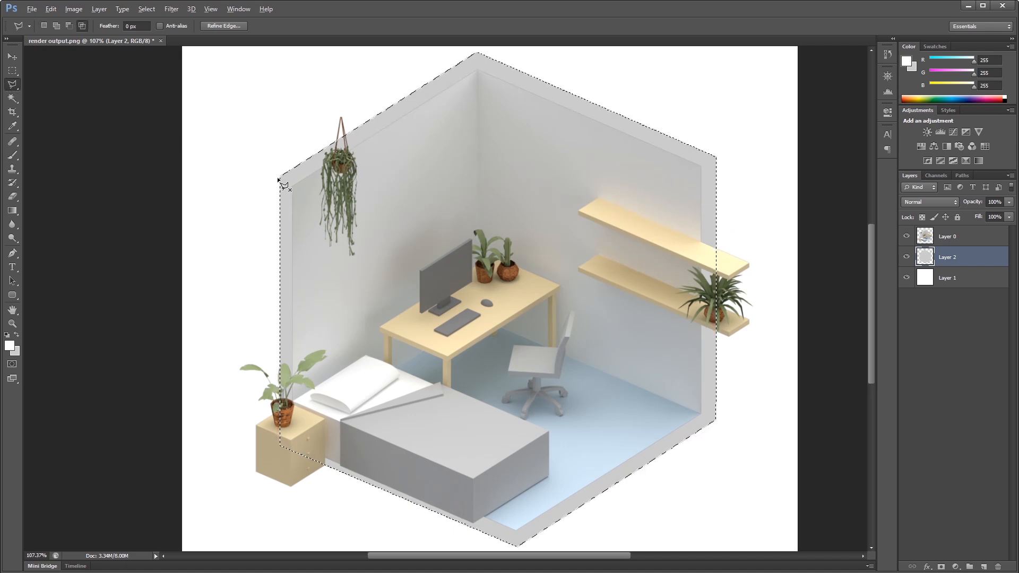
pyautogui.moveTo(312, 201)
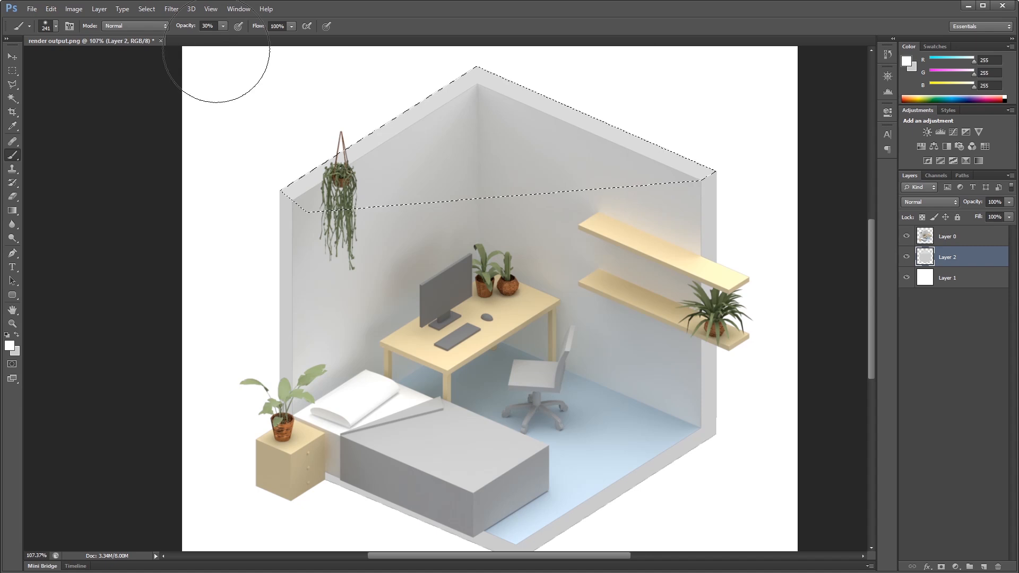
pyautogui.moveTo(255, 221)
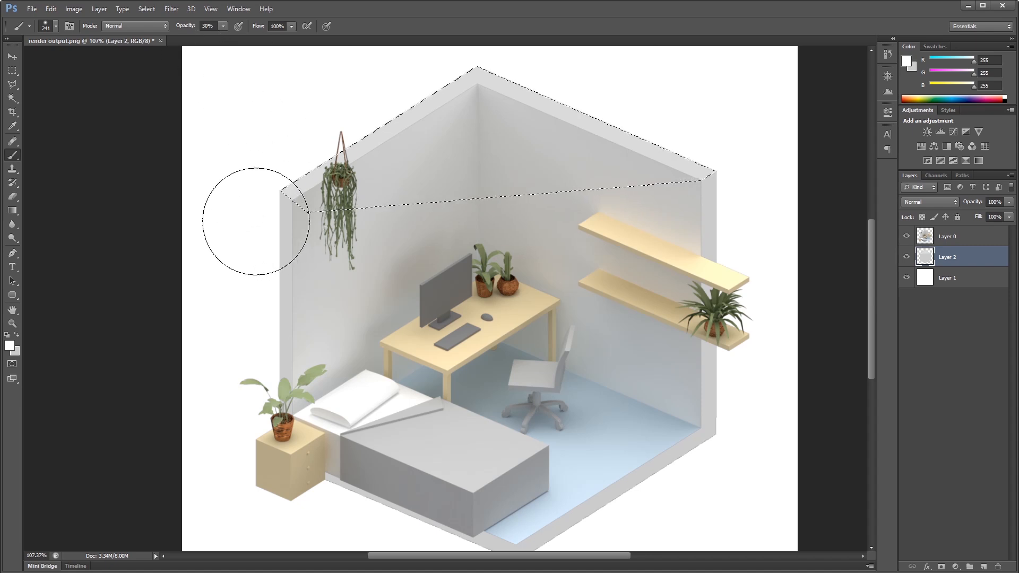
pyautogui.moveTo(774, 189)
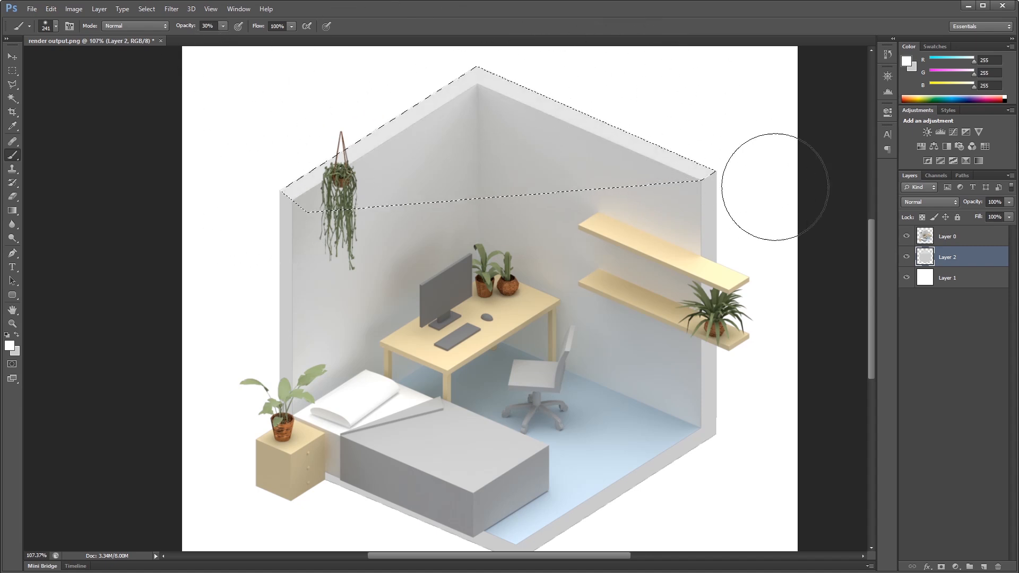
pyautogui.click(11, 55)
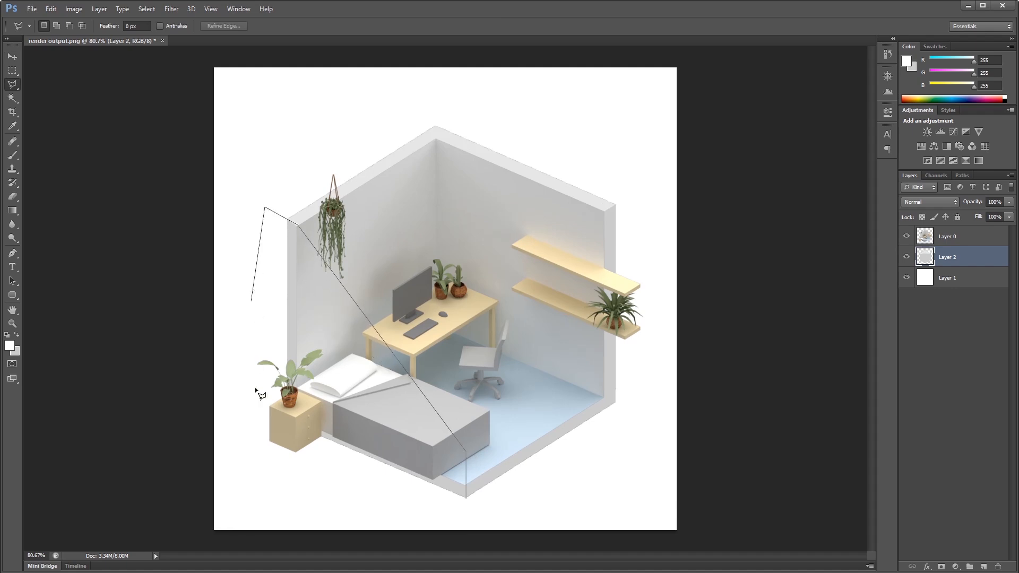
# Close the left-side outline and shade the thin left wall edge soft grey with the 30% brush
pyautogui.click(12, 155)
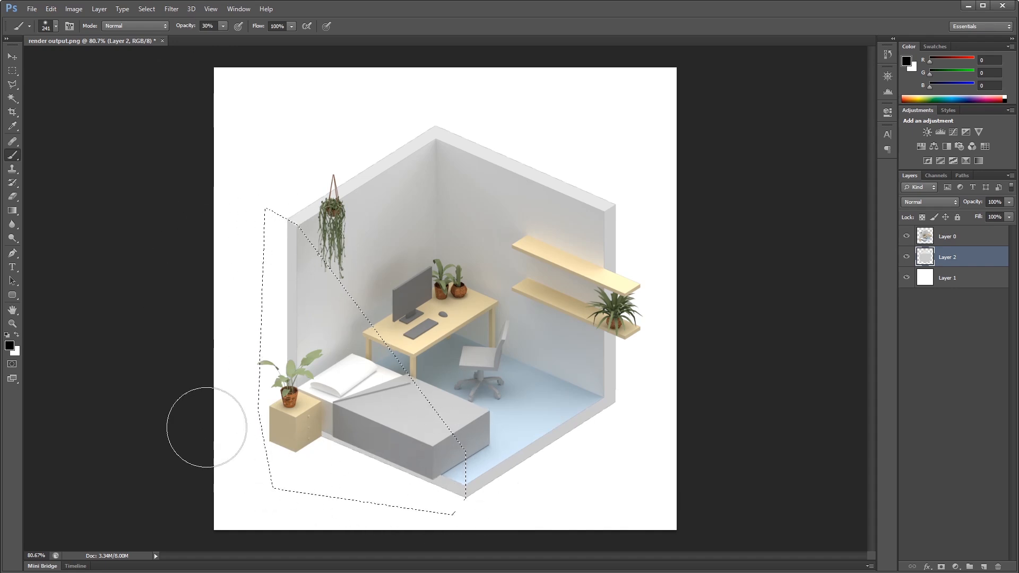
pyautogui.moveTo(378, 307)
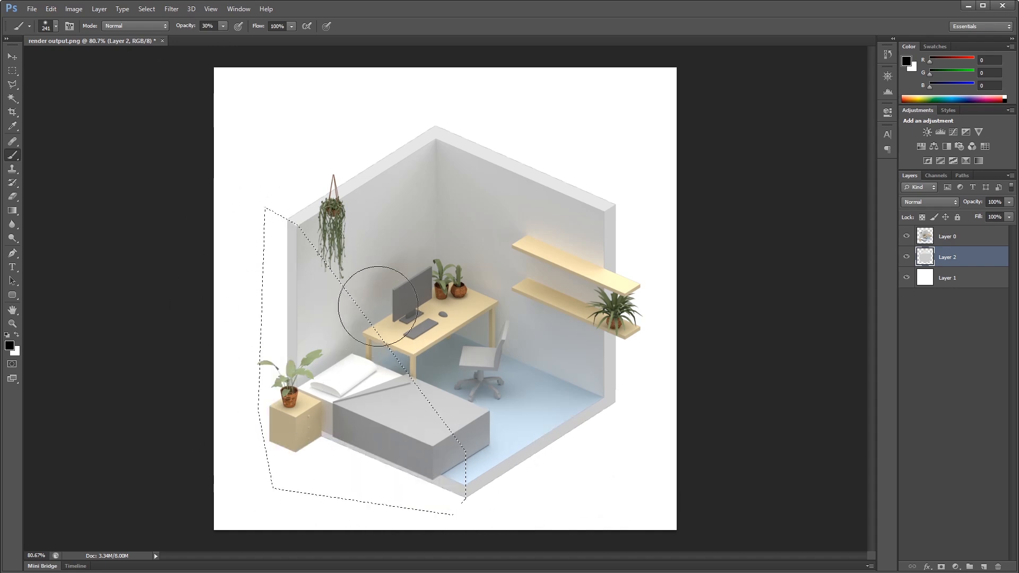
pyautogui.click(11, 56)
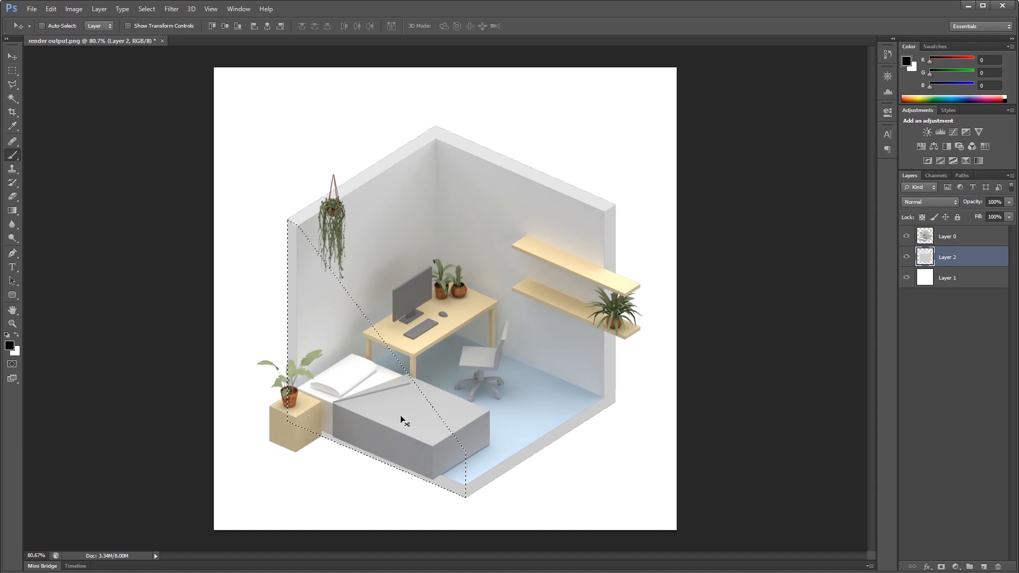
pyautogui.click(12, 155)
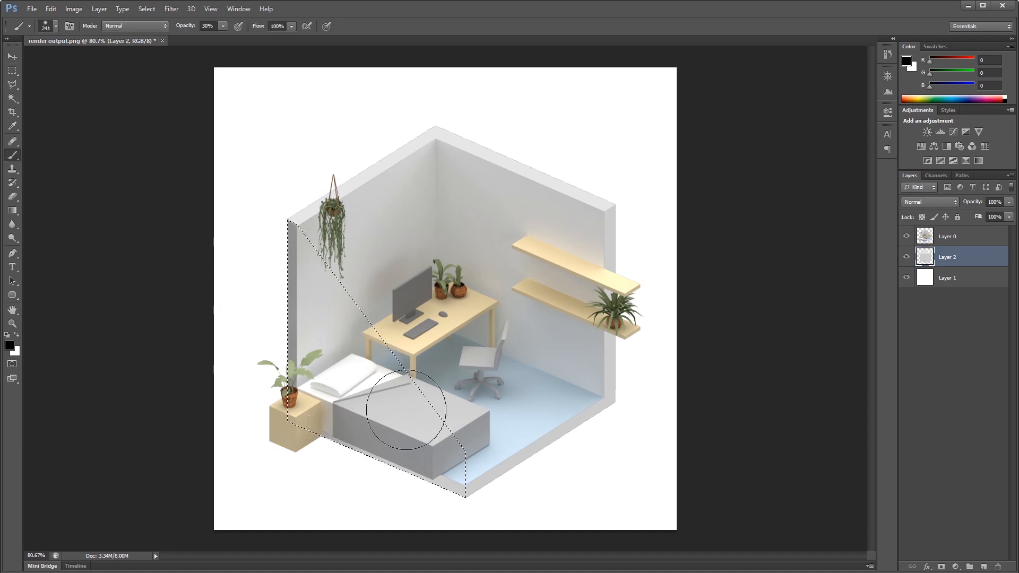
pyautogui.click(11, 56)
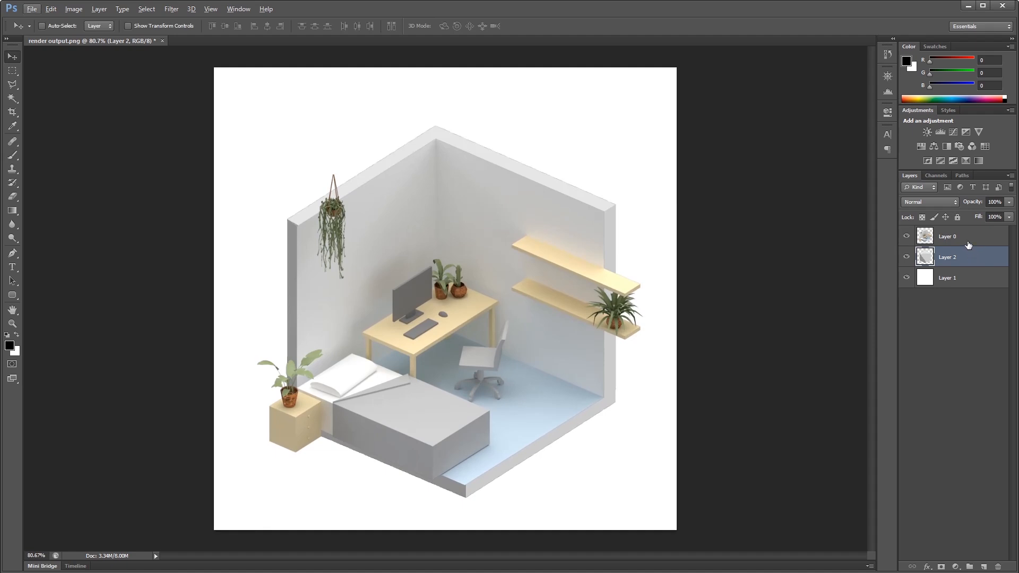
# Add a Curves adjustment above Layer 0 with an S-curve, raising highlights and pulling down shadows
pyautogui.click(947, 235)
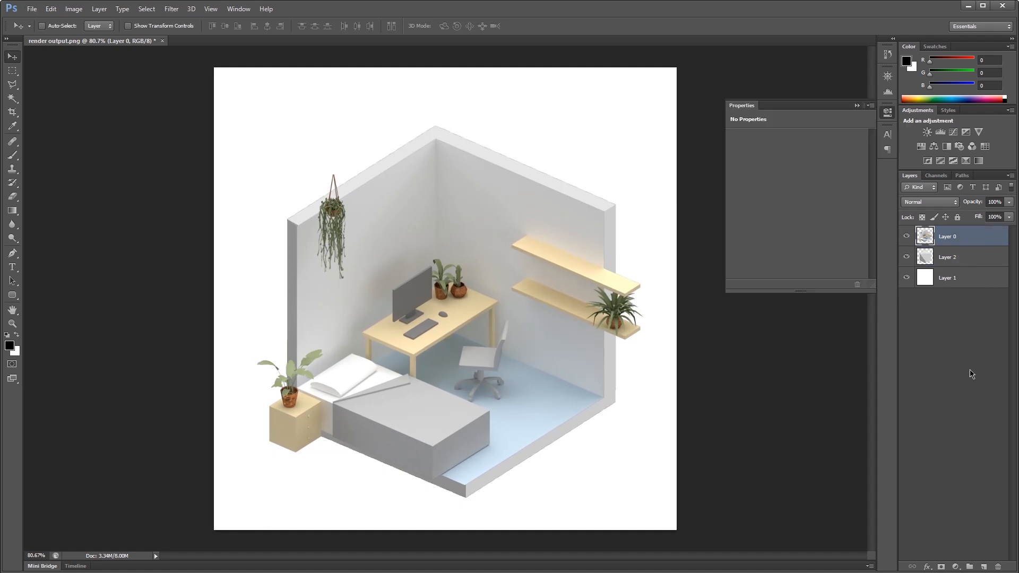
pyautogui.moveTo(942, 355)
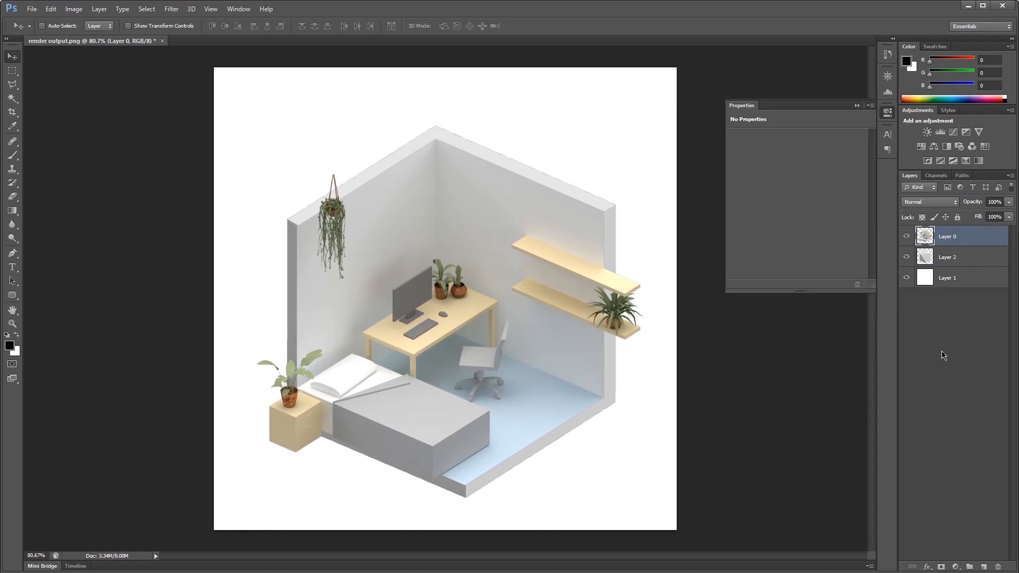
pyautogui.click(927, 132)
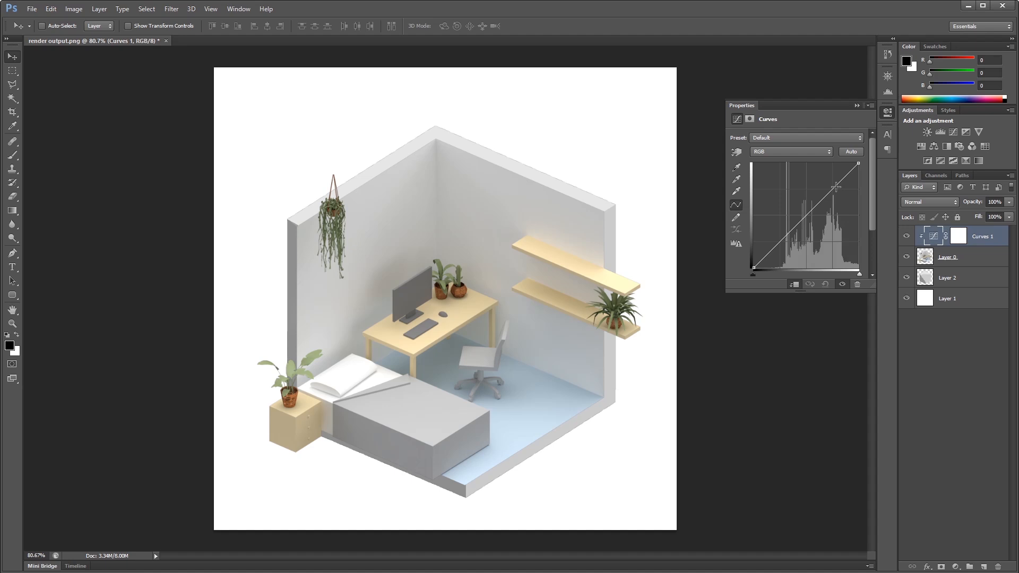
pyautogui.moveTo(836, 187); pyautogui.dragTo(830, 181)
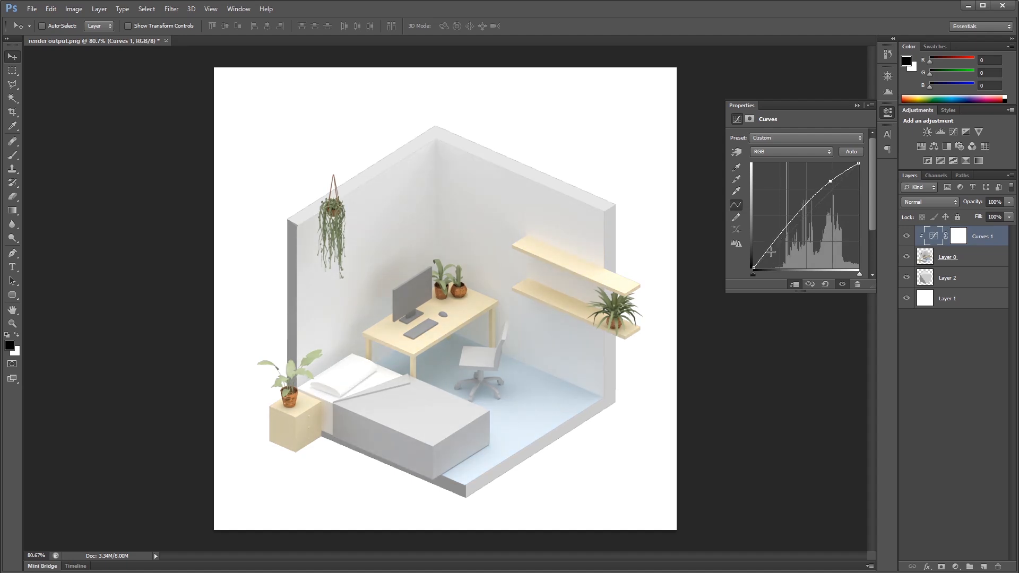
pyautogui.moveTo(771, 252); pyautogui.dragTo(774, 249)
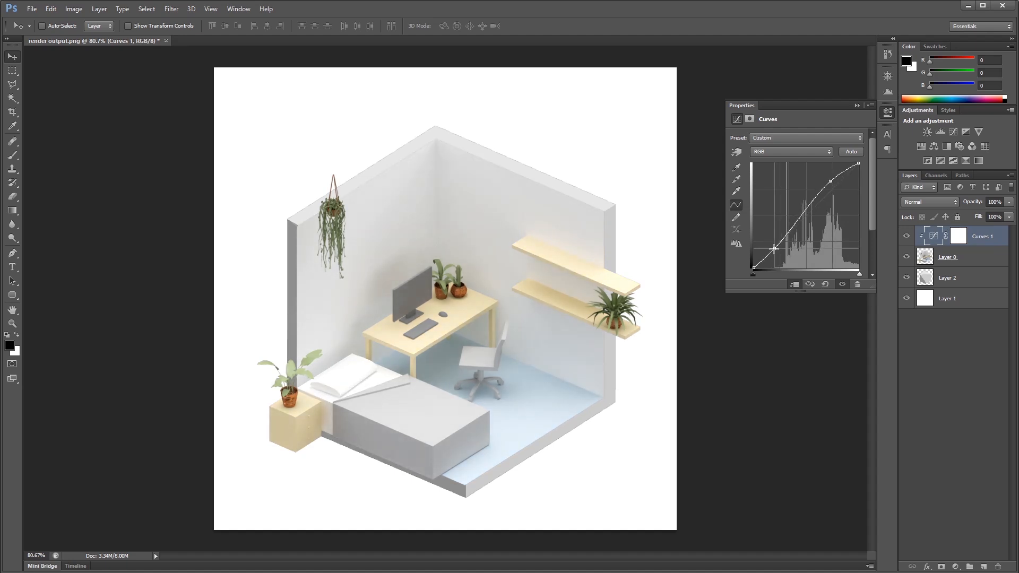
pyautogui.moveTo(799, 245); pyautogui.dragTo(777, 253)
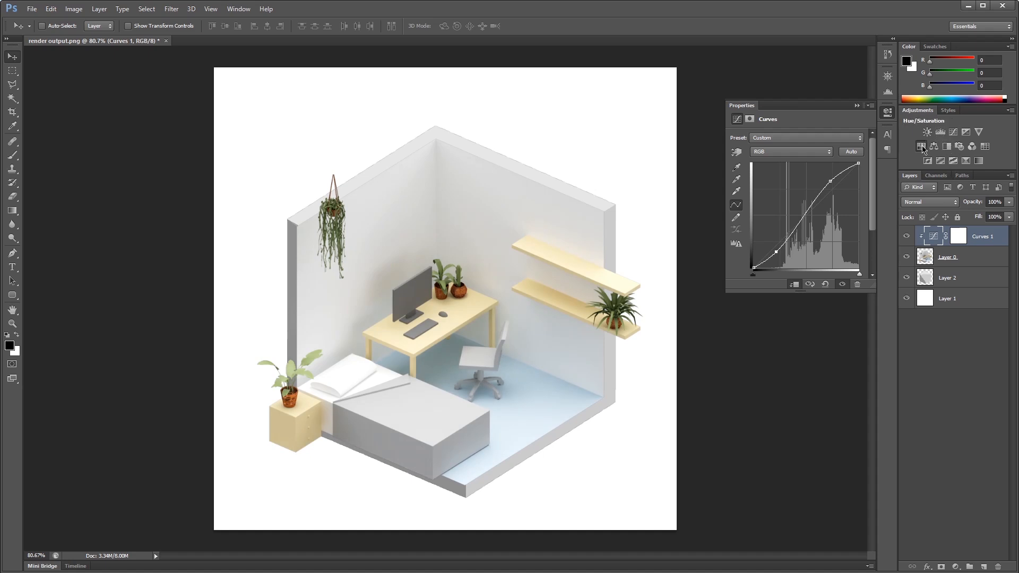
# Add a Hue/Saturation layer at Saturation +29, paint out part of its mask, then return to Layer 0
pyautogui.click(920, 130)
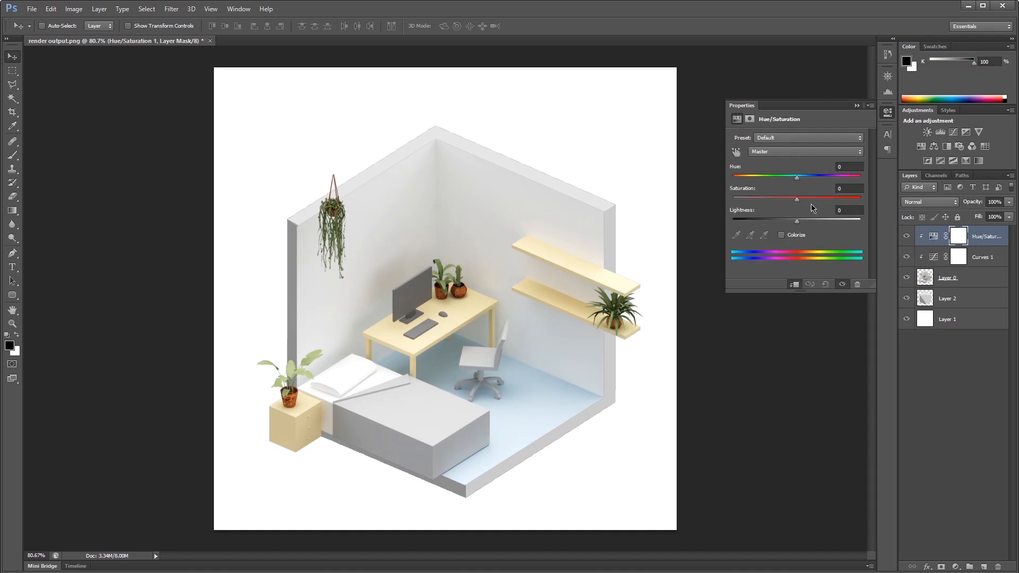
pyautogui.moveTo(797, 198); pyautogui.dragTo(818, 198)
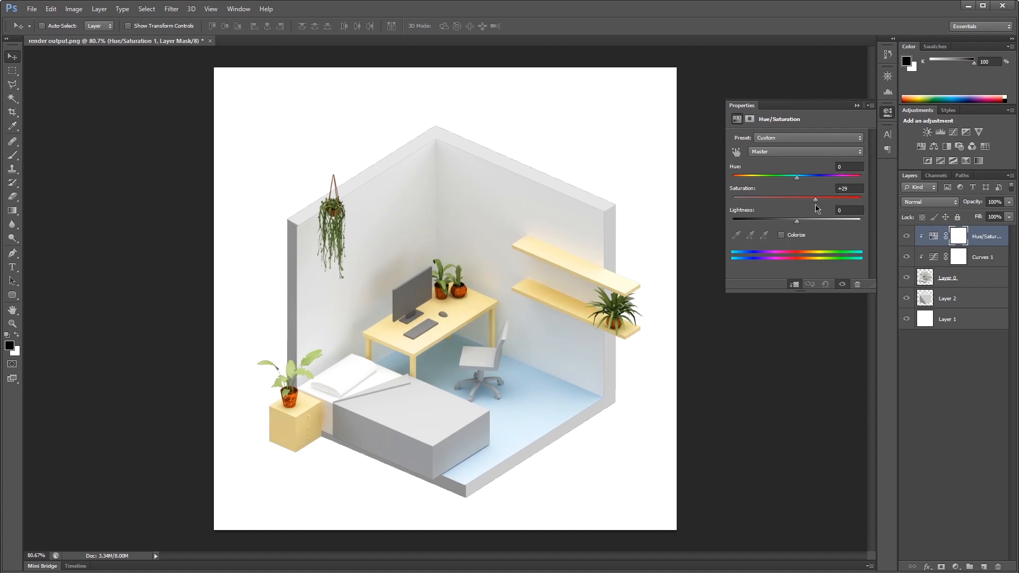
pyautogui.moveTo(535, 377)
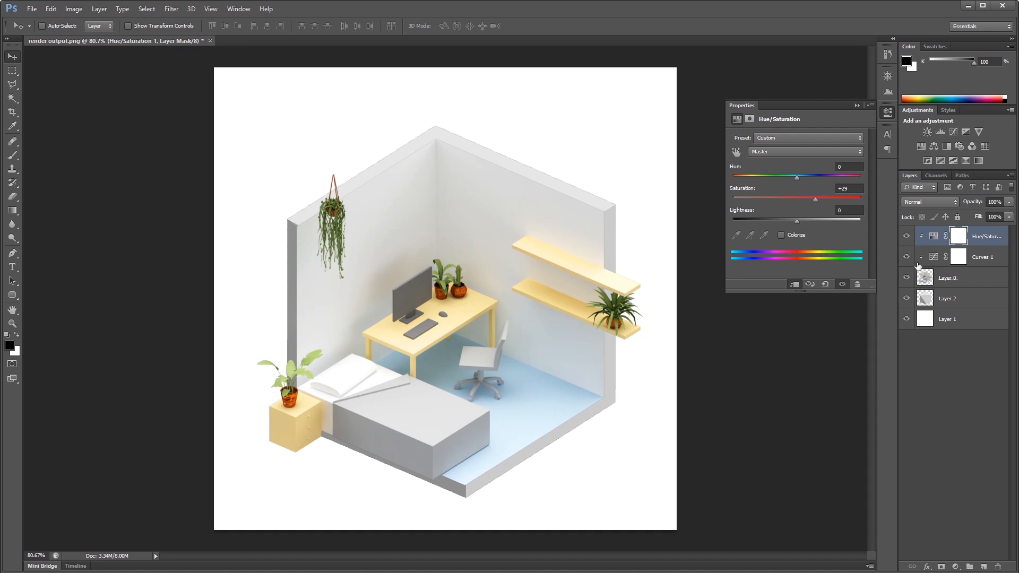
pyautogui.click(957, 236)
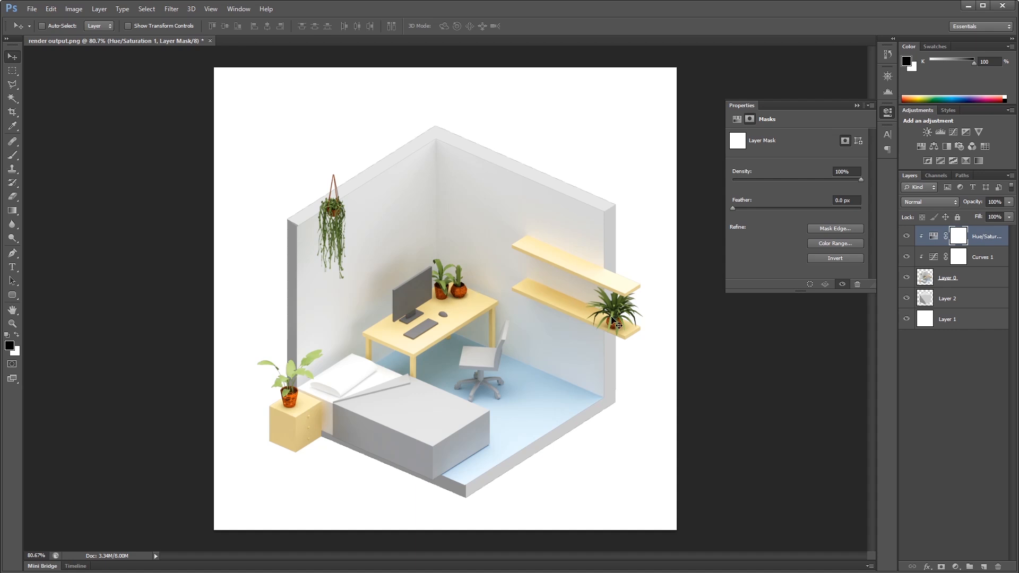
pyautogui.click(11, 155)
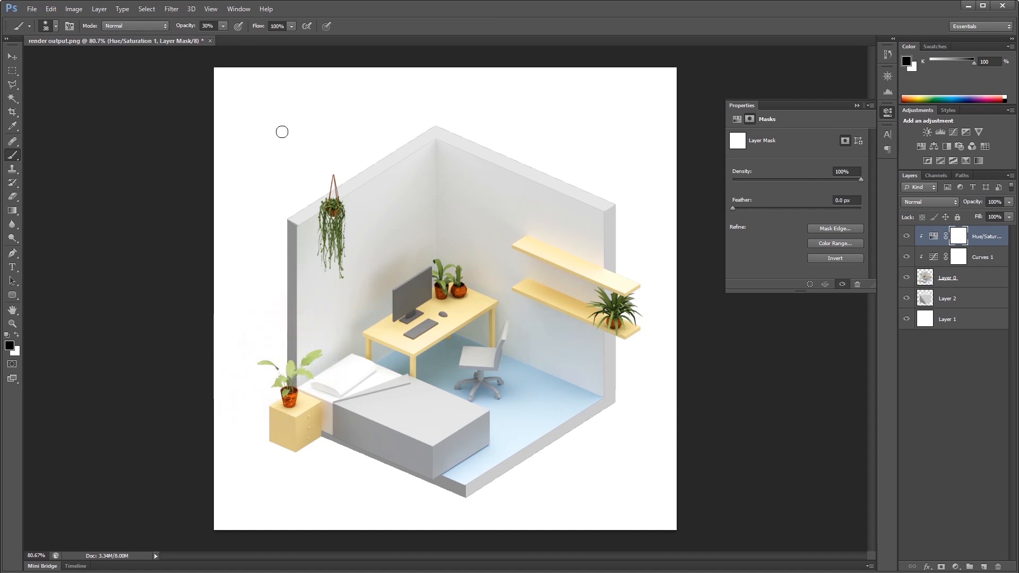
pyautogui.moveTo(297, 393)
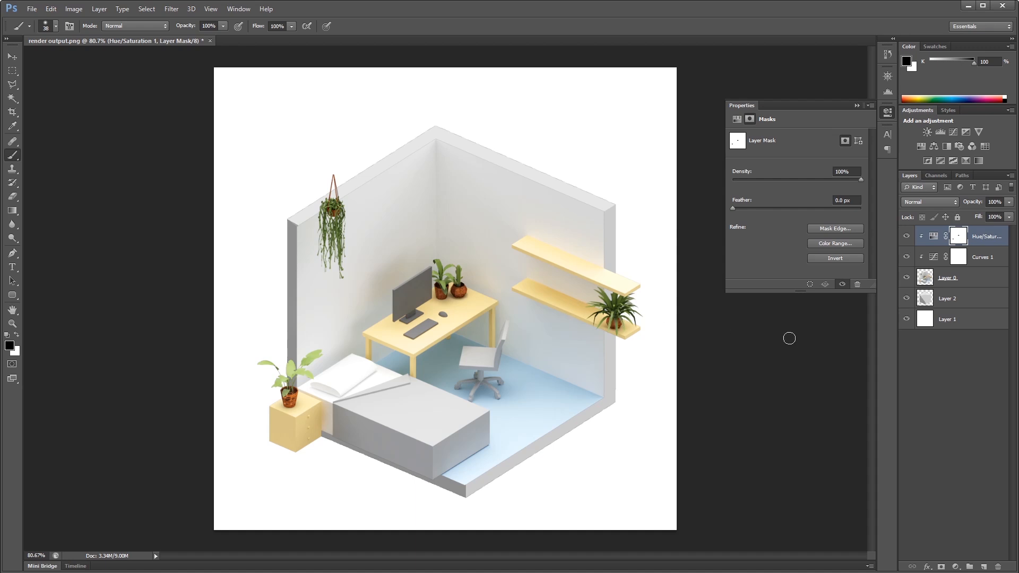
pyautogui.click(948, 276)
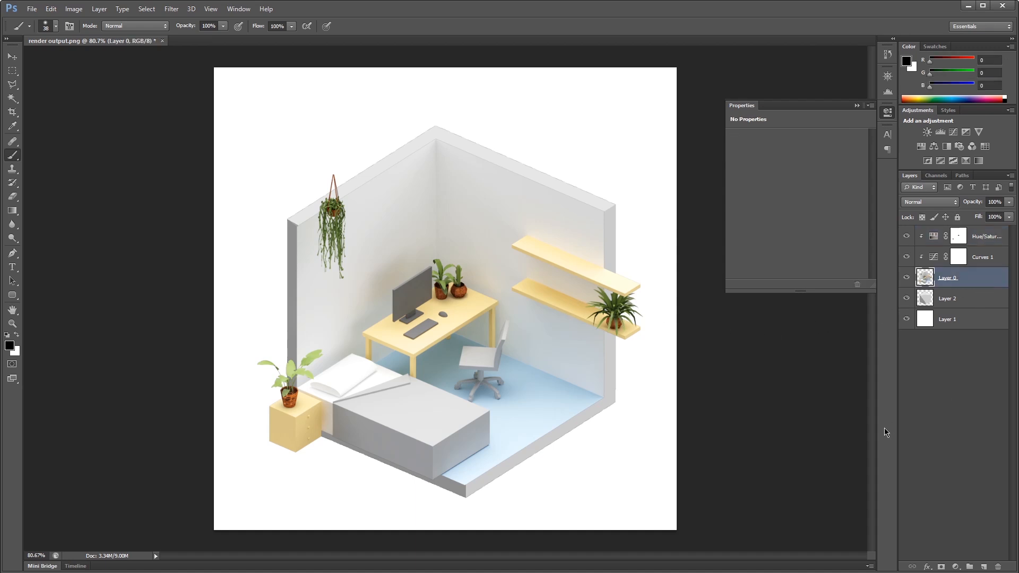
pyautogui.moveTo(34, 233)
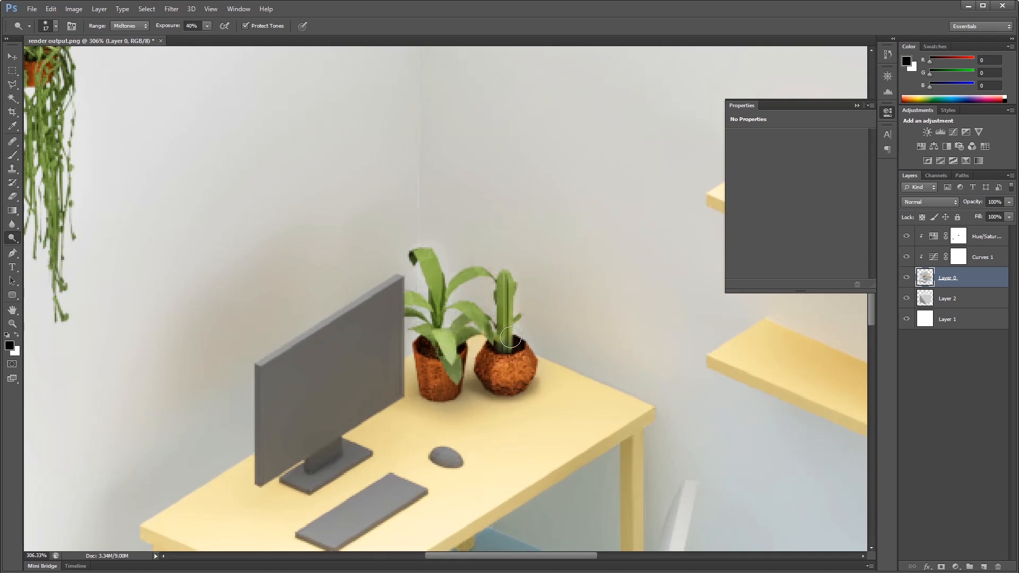
# Dodge the desk's potted plants with Midtones at 40% exposure to lighten them
pyautogui.moveTo(511, 337); pyautogui.dragTo(514, 351)
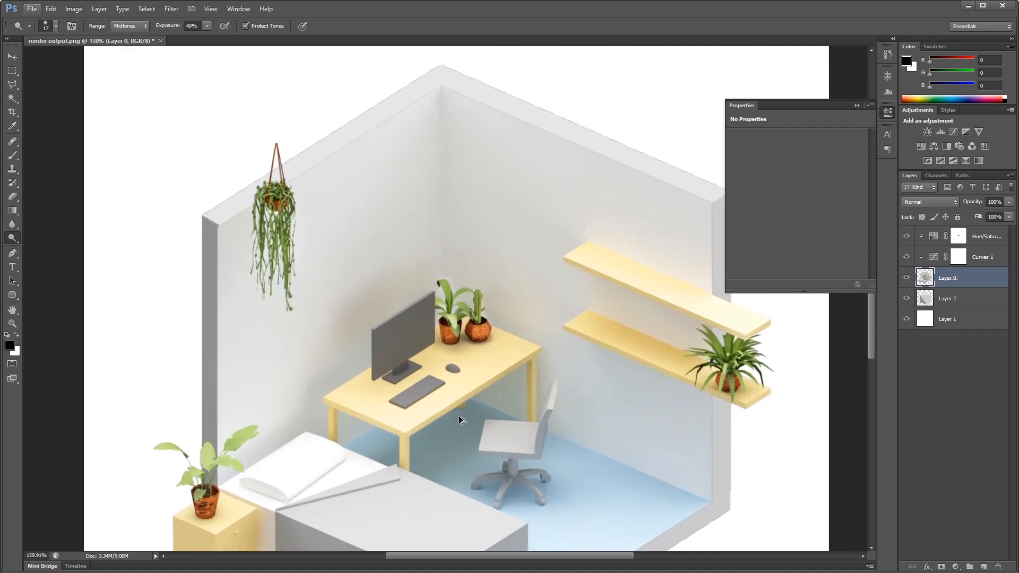
pyautogui.moveTo(432, 325)
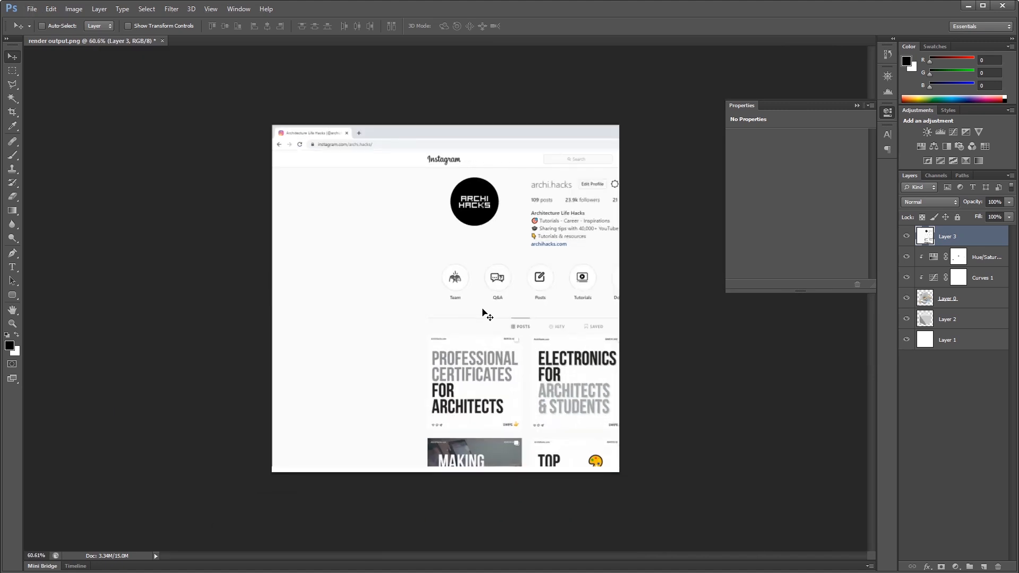
# Transform the pasted Instagram screenshot, shrinking and distorting it onto the monitor screen
pyautogui.press('ctrl+t')
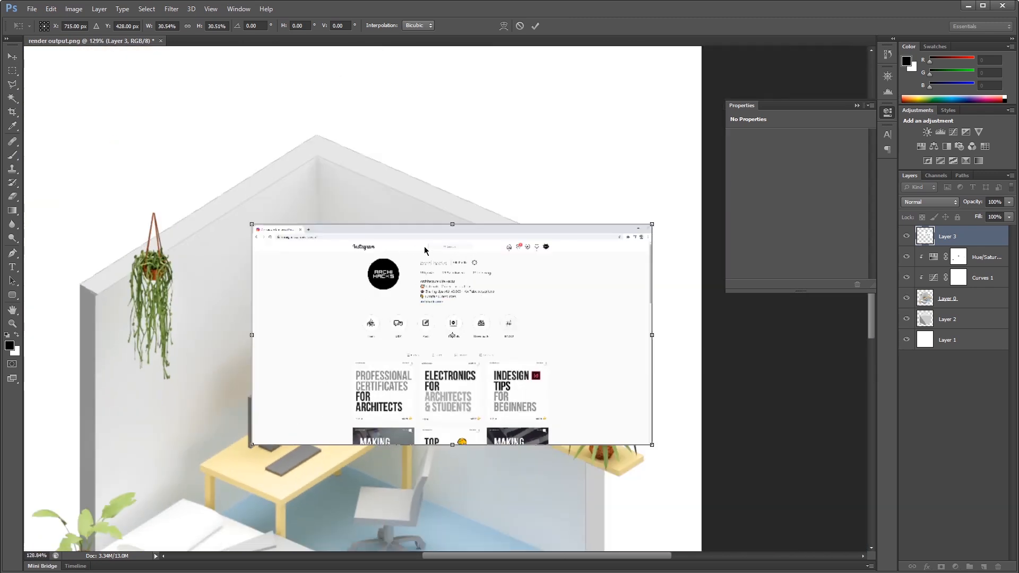
pyautogui.moveTo(453, 225); pyautogui.dragTo(453, 397)
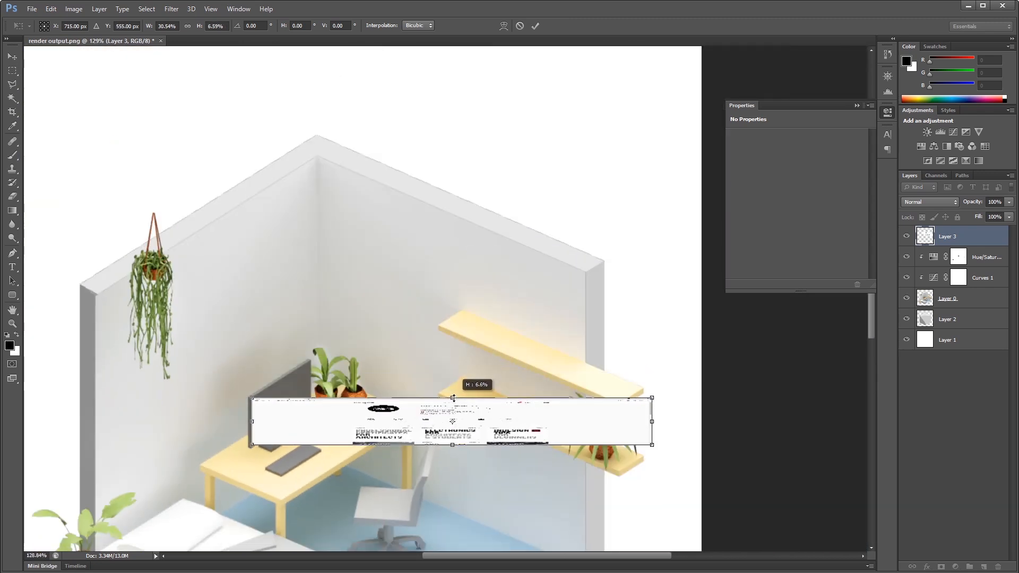
pyautogui.moveTo(652, 421); pyautogui.dragTo(310, 421)
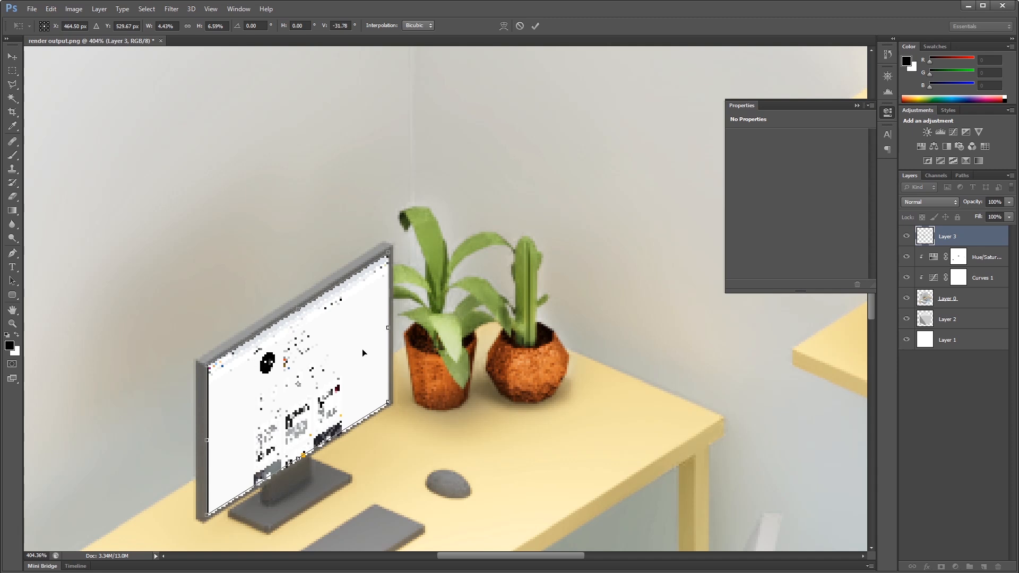
pyautogui.moveTo(388, 328)
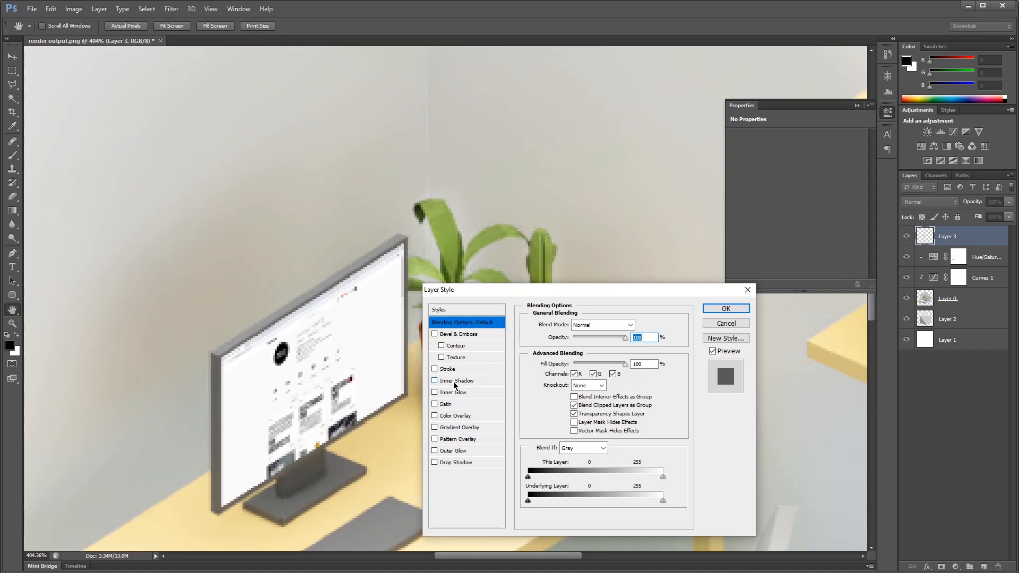
pyautogui.moveTo(462, 420)
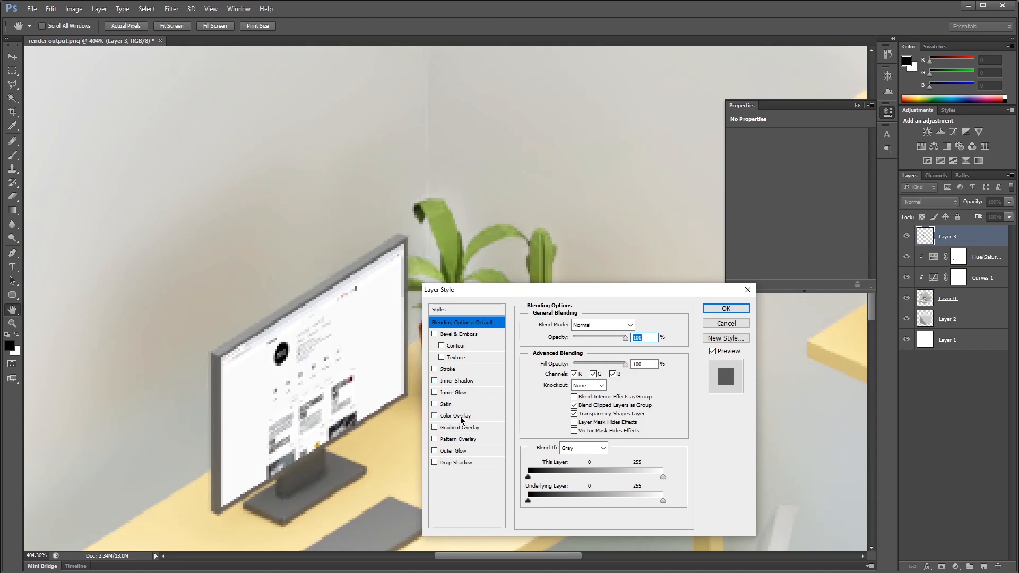
# Give Layer 3 an Outer Glow of about 29 px so the monitor appears lit
pyautogui.click(456, 450)
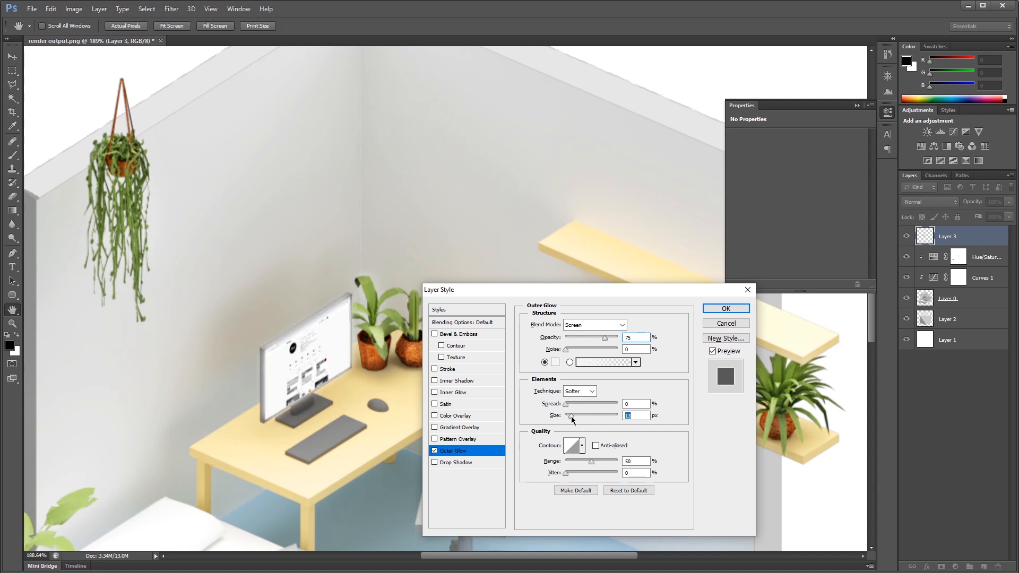
pyautogui.moveTo(587, 414); pyautogui.dragTo(571, 415)
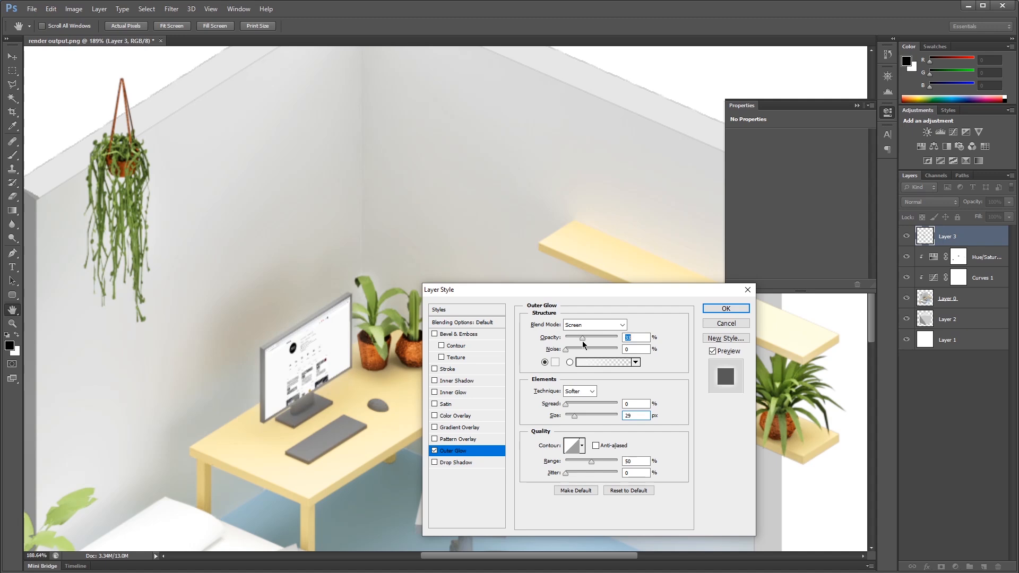
pyautogui.click(725, 307)
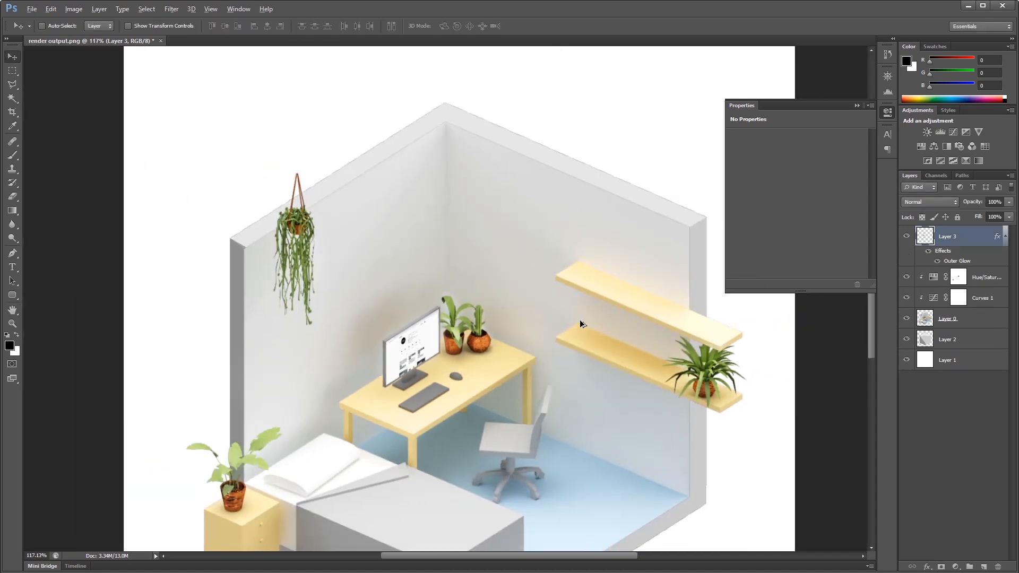